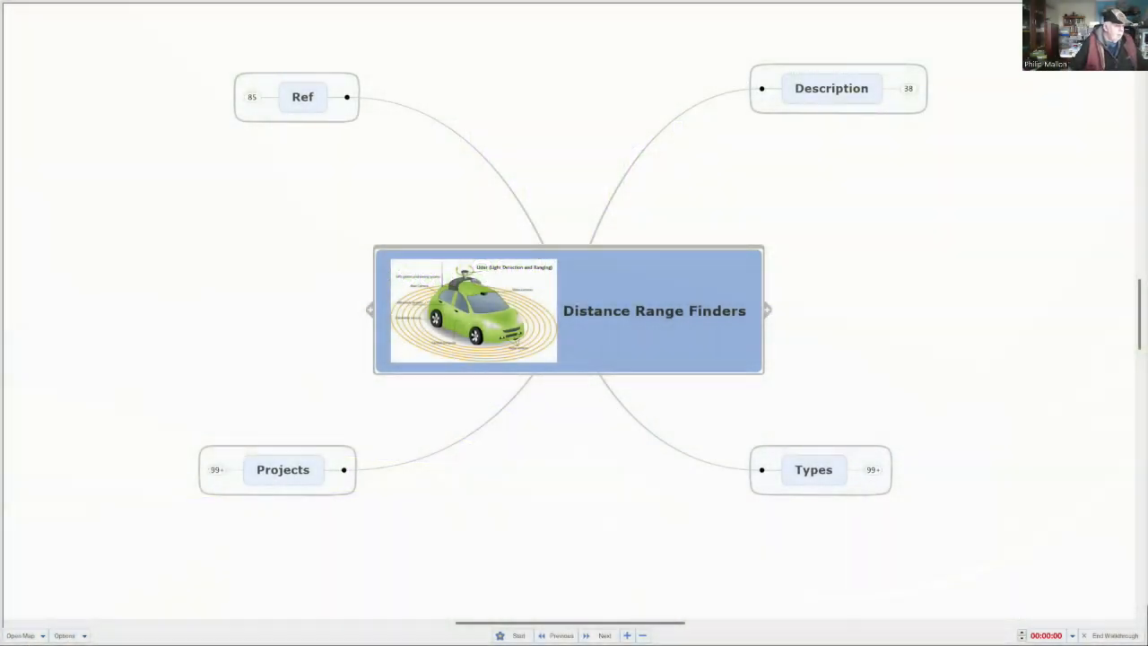
{"action": "mouse_move", "coordinate": [1042, 376]}
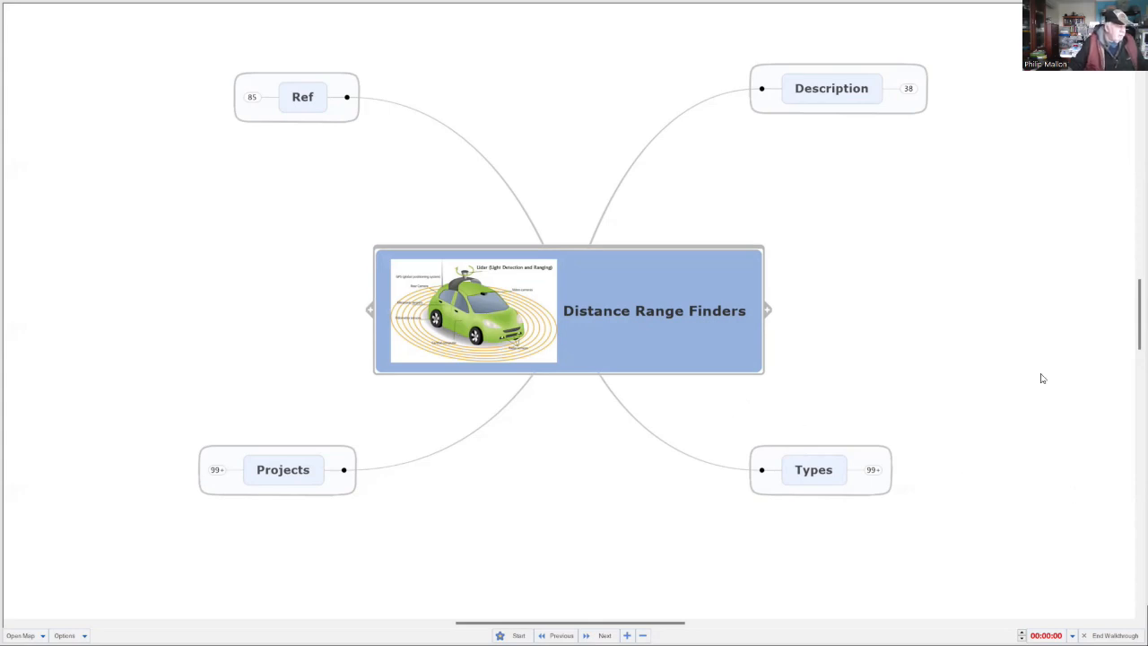
{"action": "mouse_move", "coordinate": [924, 327]}
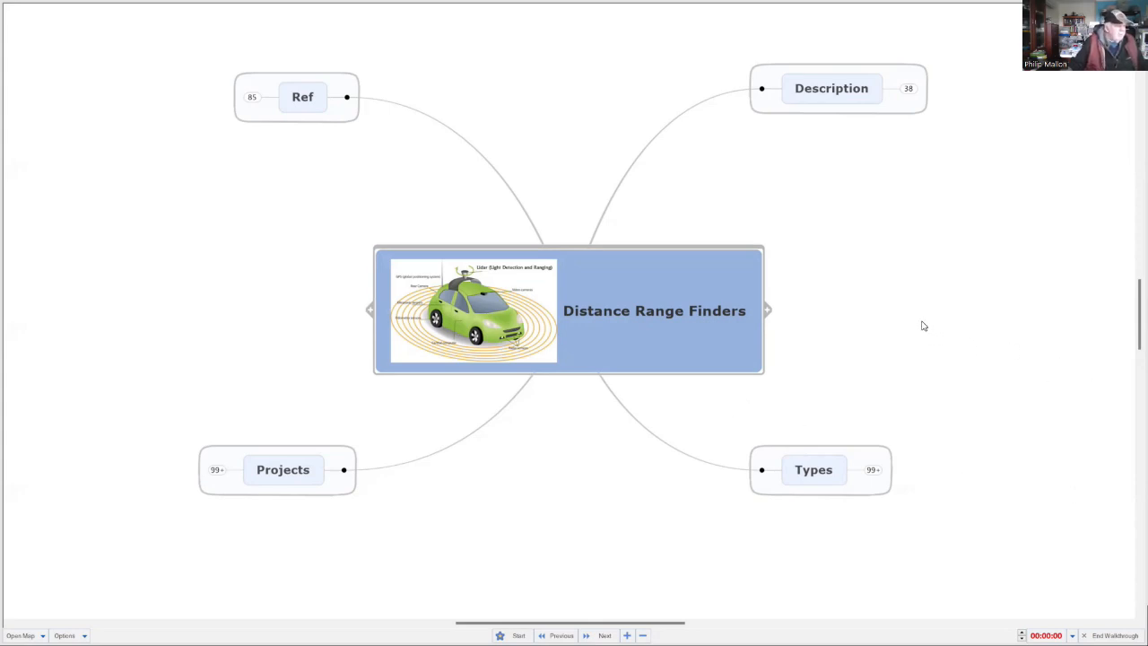
{"action": "mouse_move", "coordinate": [913, 309]}
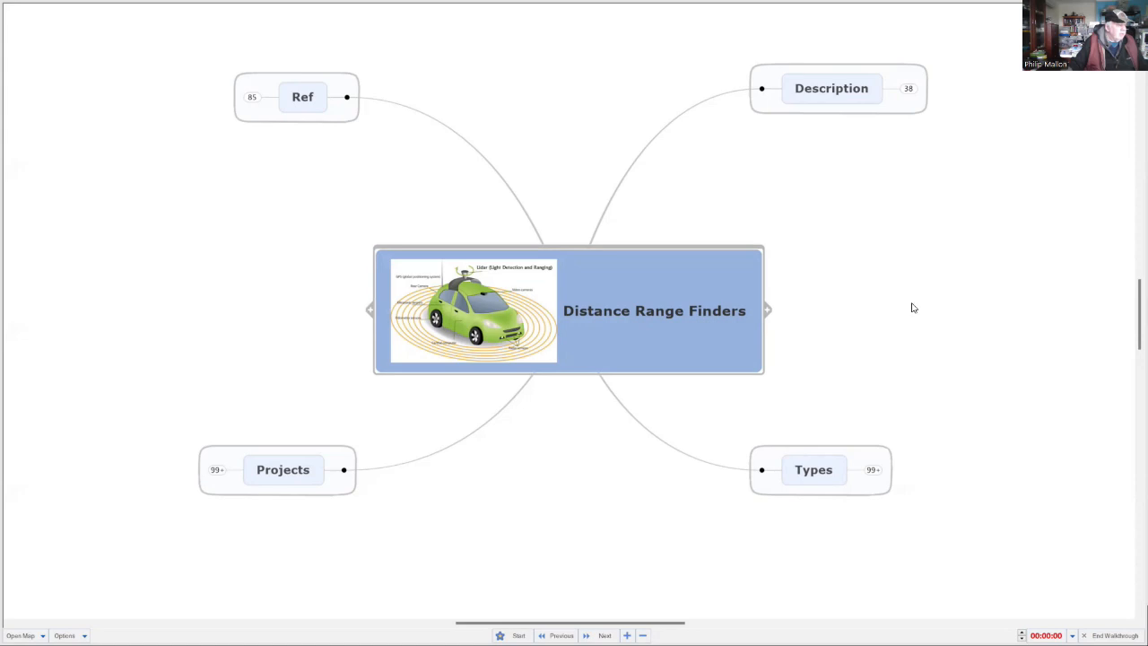
{"action": "mouse_move", "coordinate": [900, 308]}
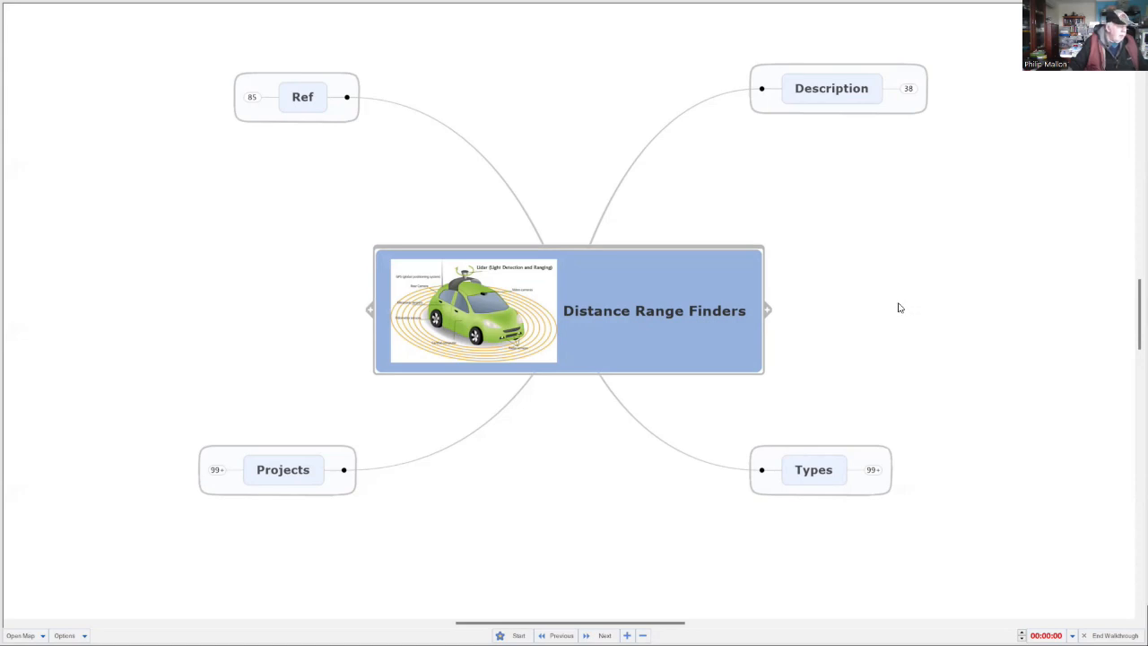
{"action": "mouse_move", "coordinate": [882, 312]}
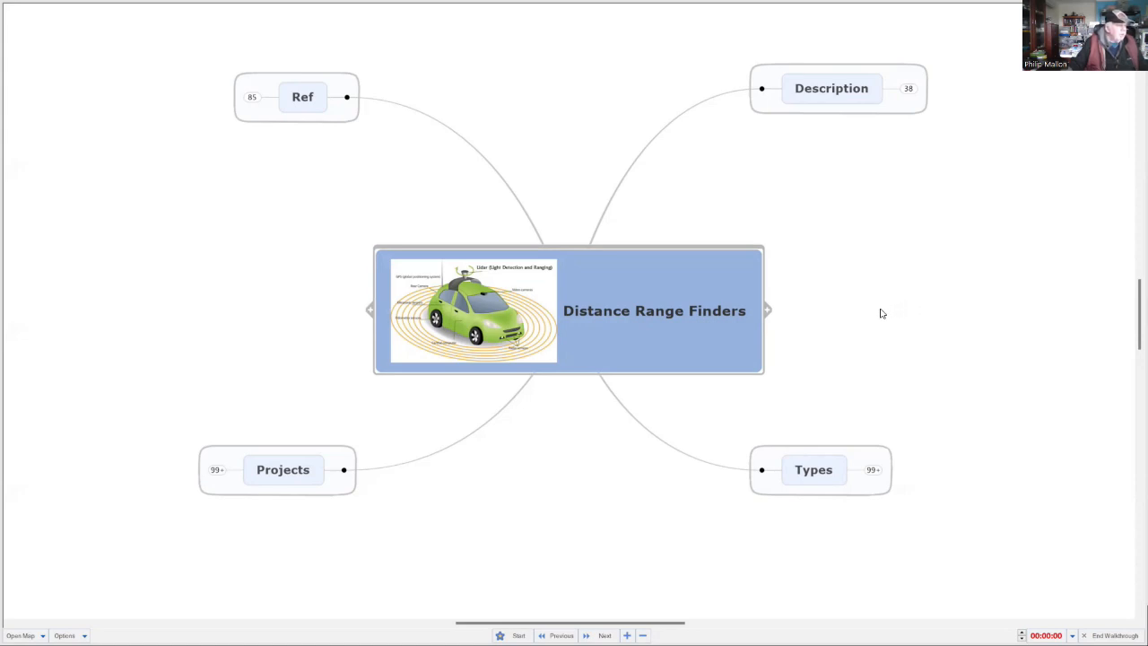
{"action": "mouse_move", "coordinate": [855, 308]}
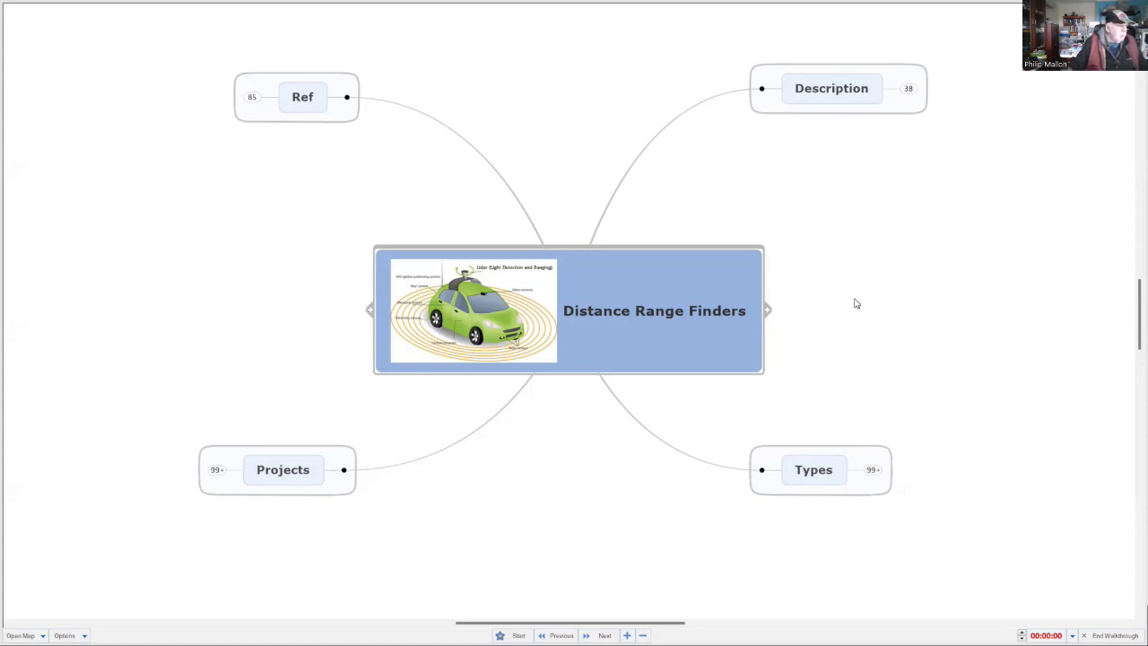
{"action": "mouse_move", "coordinate": [535, 542]}
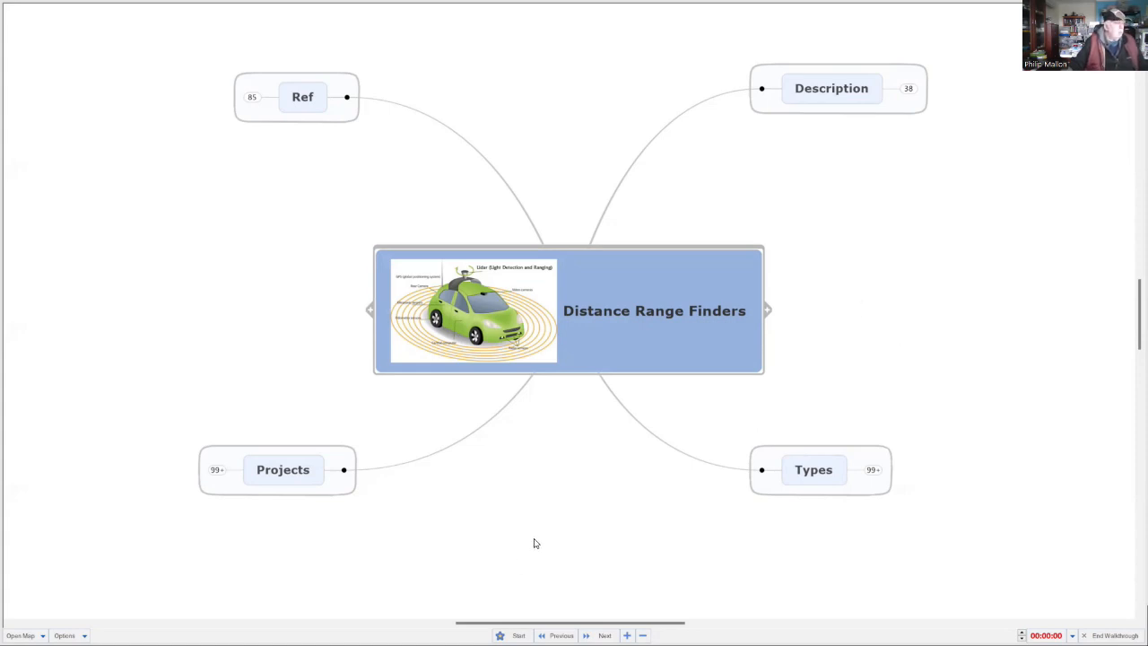
- Expand Projects through LIDARs and reveal the LotusServo8 topic with its LIDAR build photos
{"action": "left_click_drag", "start_coordinate": [570, 624], "coordinate": [457, 624]}
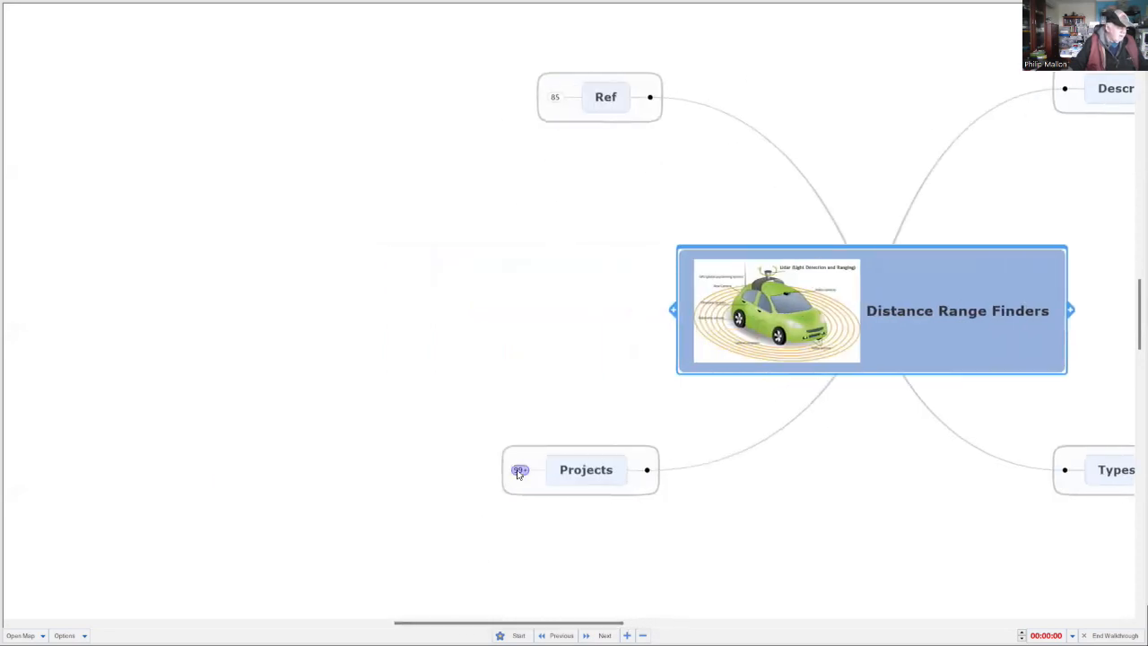
{"action": "left_click", "coordinate": [520, 470]}
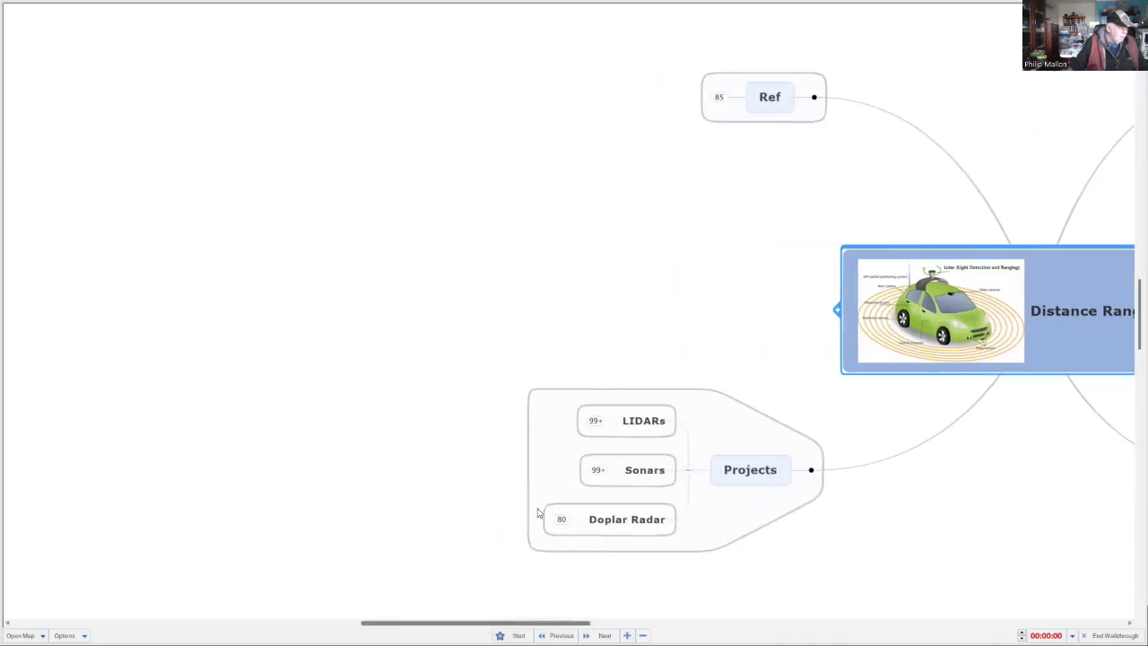
{"action": "left_click", "coordinate": [642, 420]}
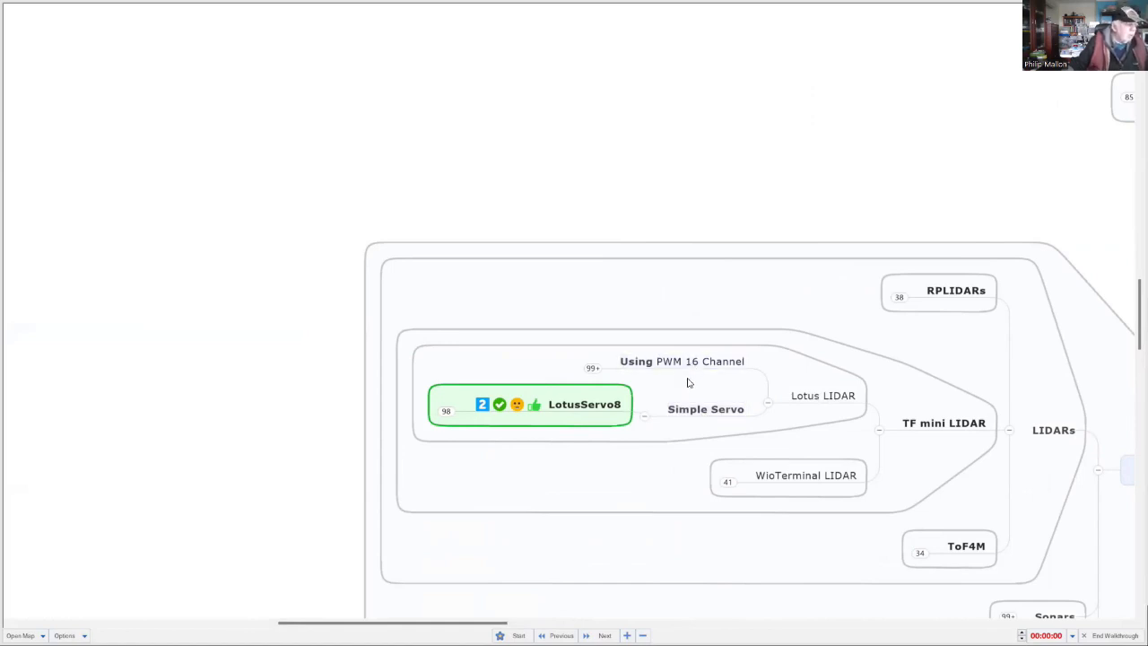
{"action": "mouse_move", "coordinate": [696, 377]}
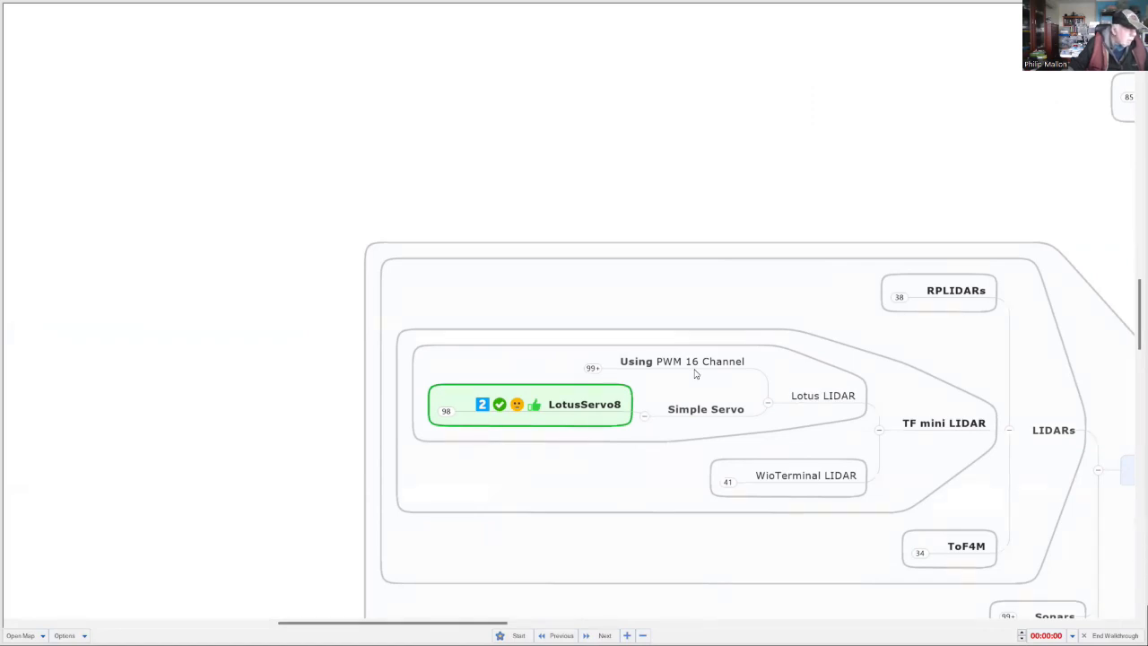
{"action": "mouse_move", "coordinate": [692, 380]}
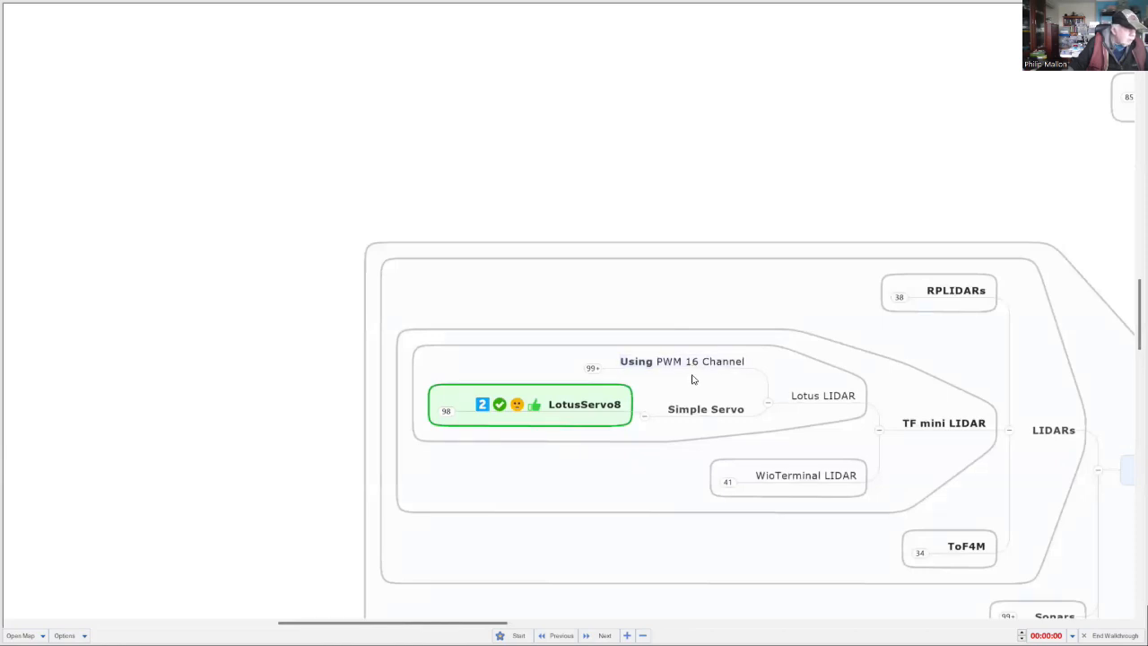
{"action": "mouse_move", "coordinate": [450, 422]}
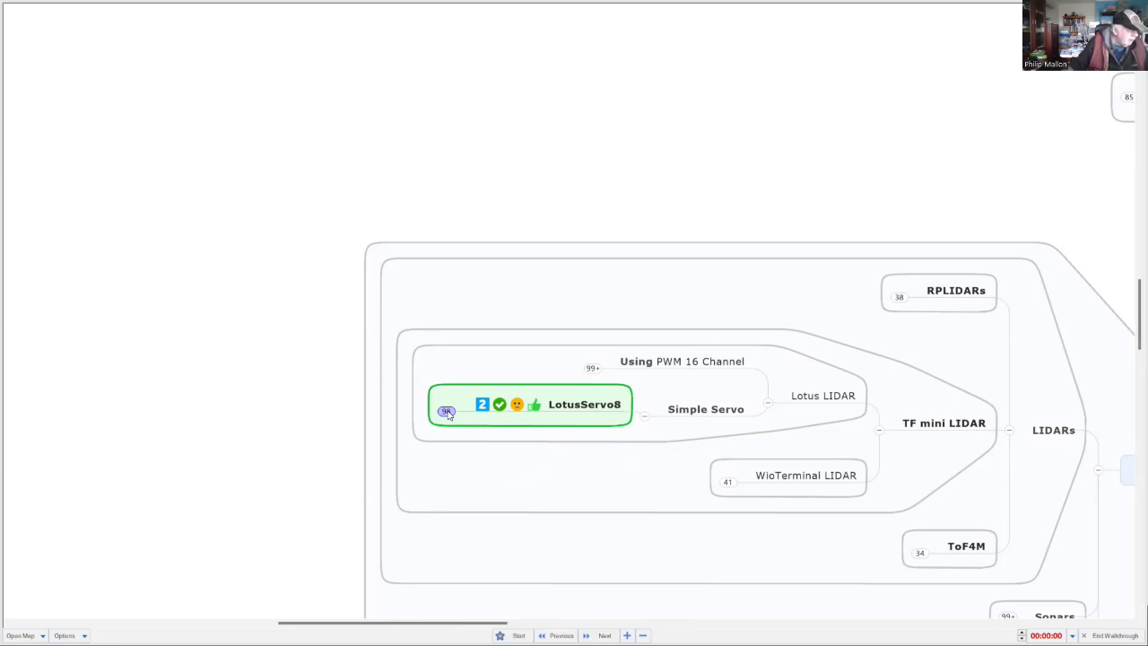
{"action": "left_click", "coordinate": [446, 410]}
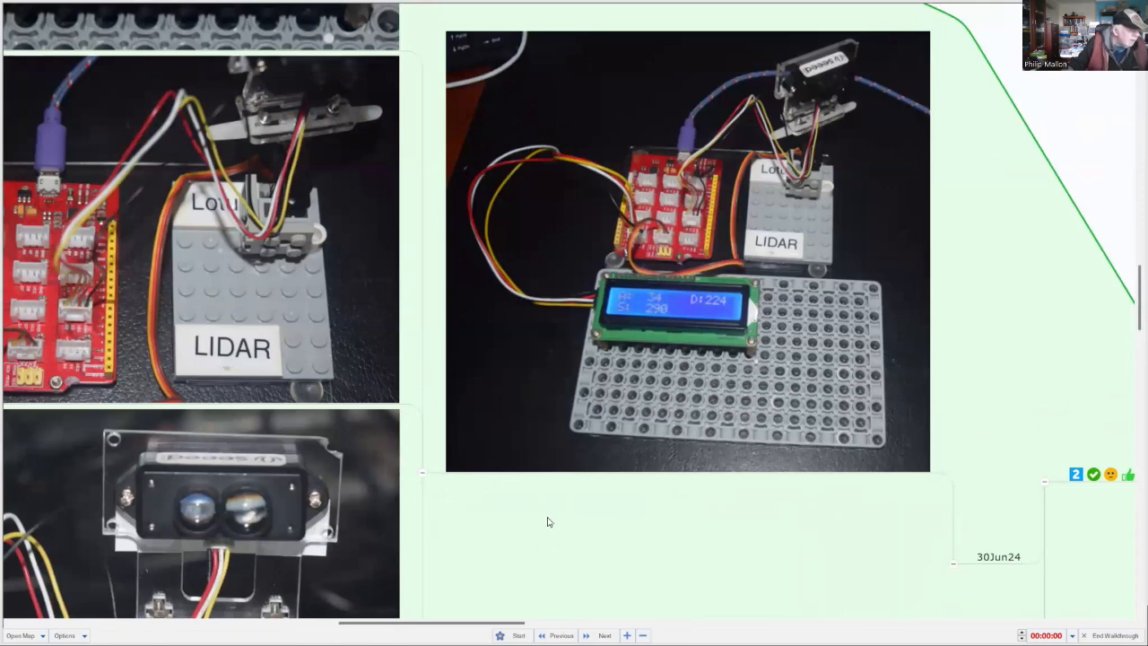
{"action": "mouse_move", "coordinate": [552, 516]}
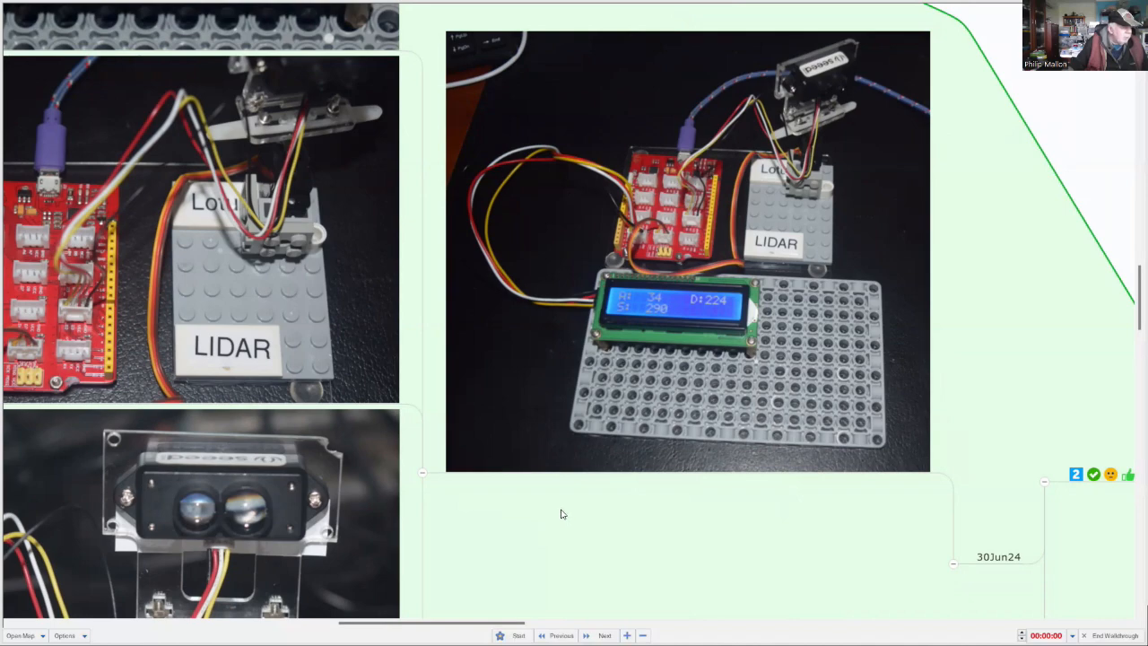
{"action": "mouse_move", "coordinate": [481, 624]}
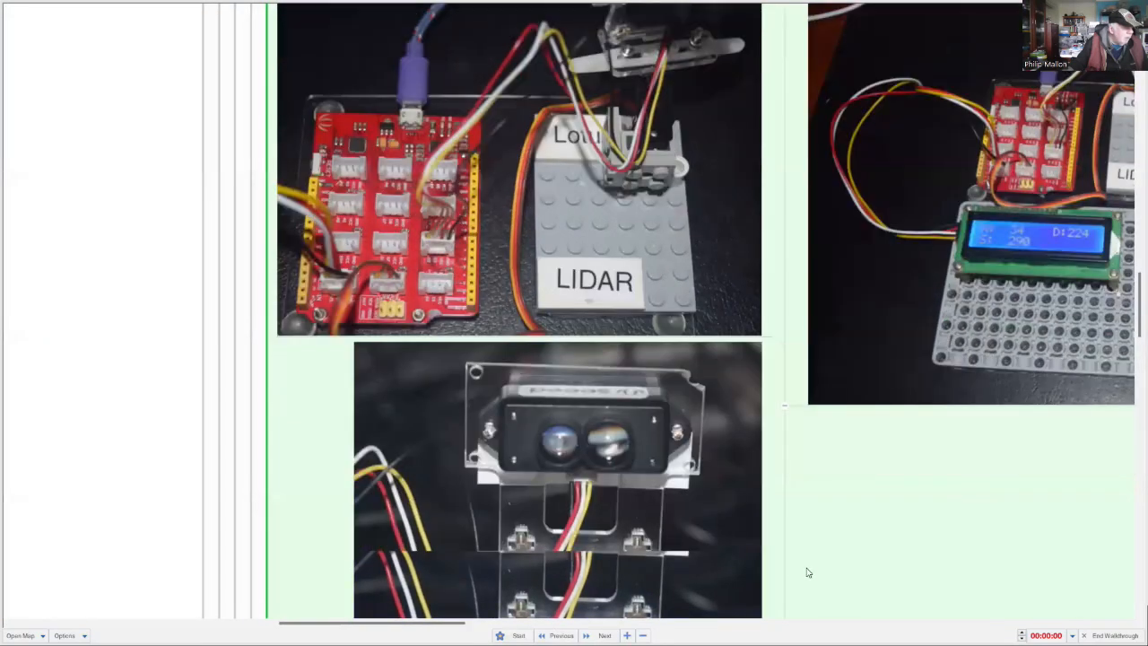
- Scroll down to the close-up photo of the LIDAR mounted on its servo
{"action": "scroll", "scroll_direction": "down", "scroll_amount": 3}
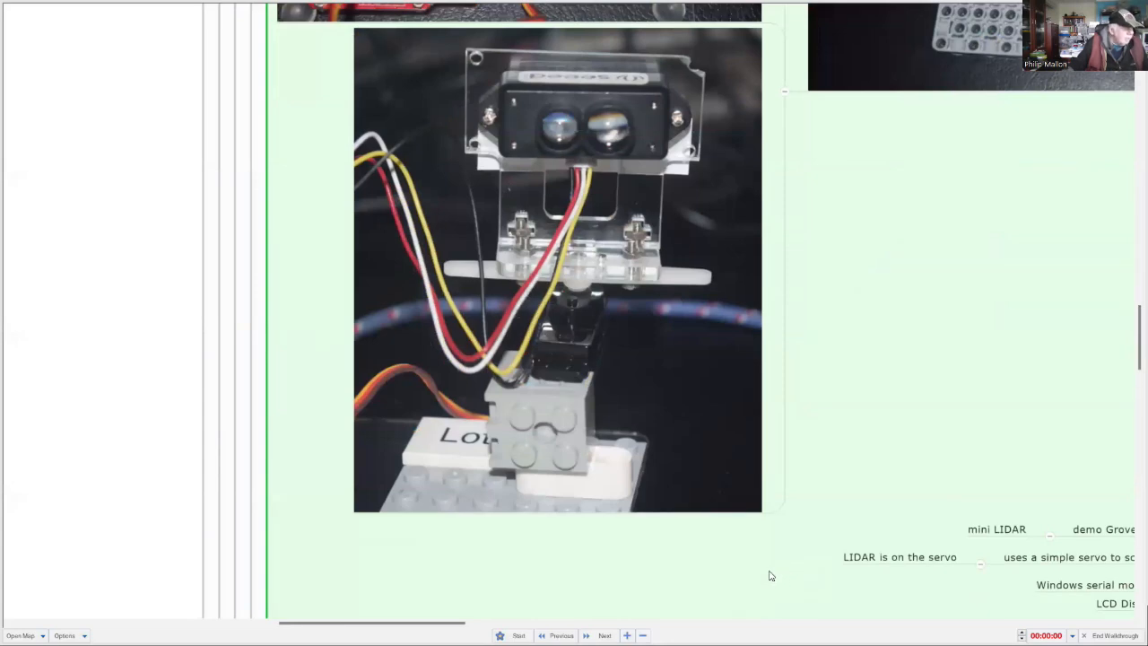
{"action": "mouse_move", "coordinate": [764, 570]}
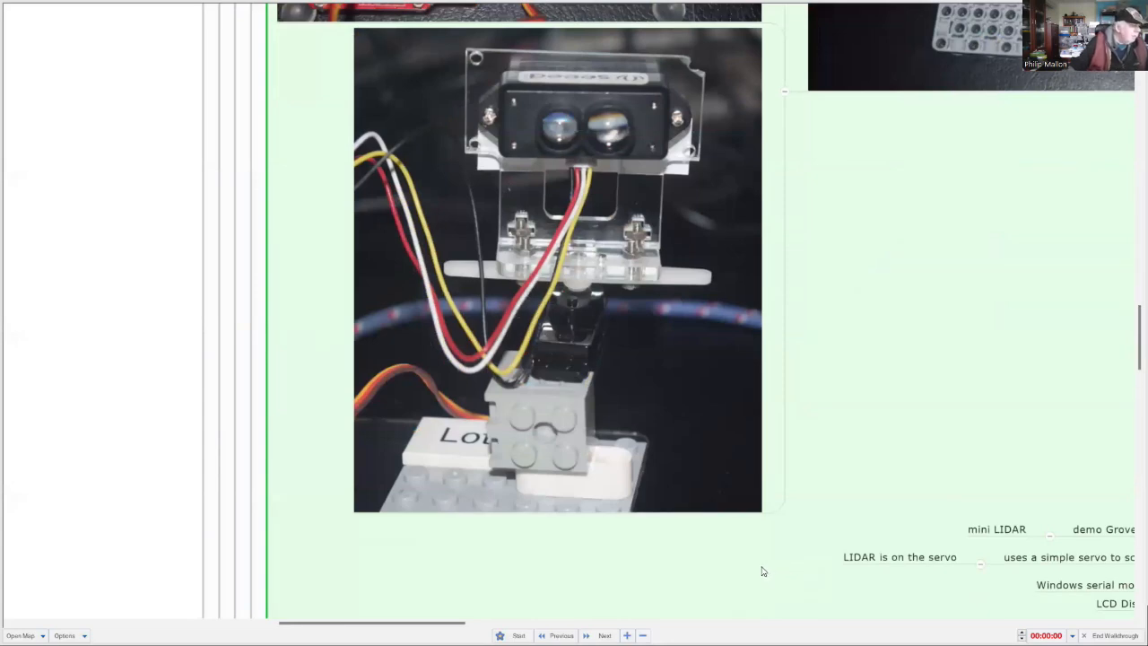
{"action": "mouse_move", "coordinate": [752, 570]}
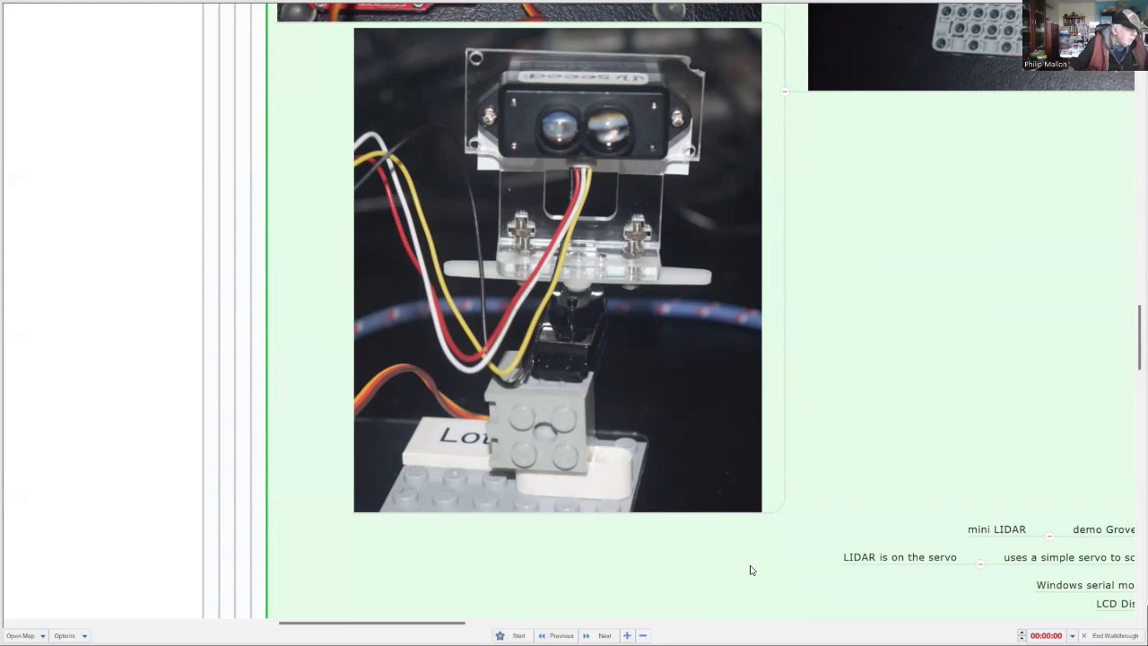
{"action": "mouse_move", "coordinate": [489, 617]}
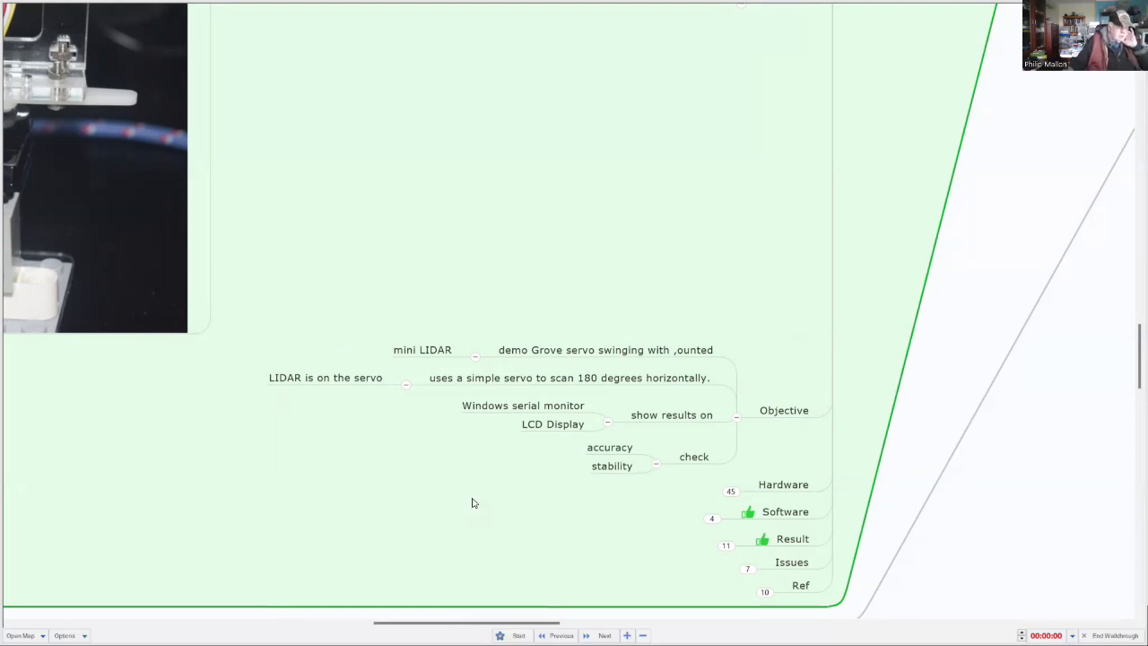
{"action": "mouse_move", "coordinate": [552, 491]}
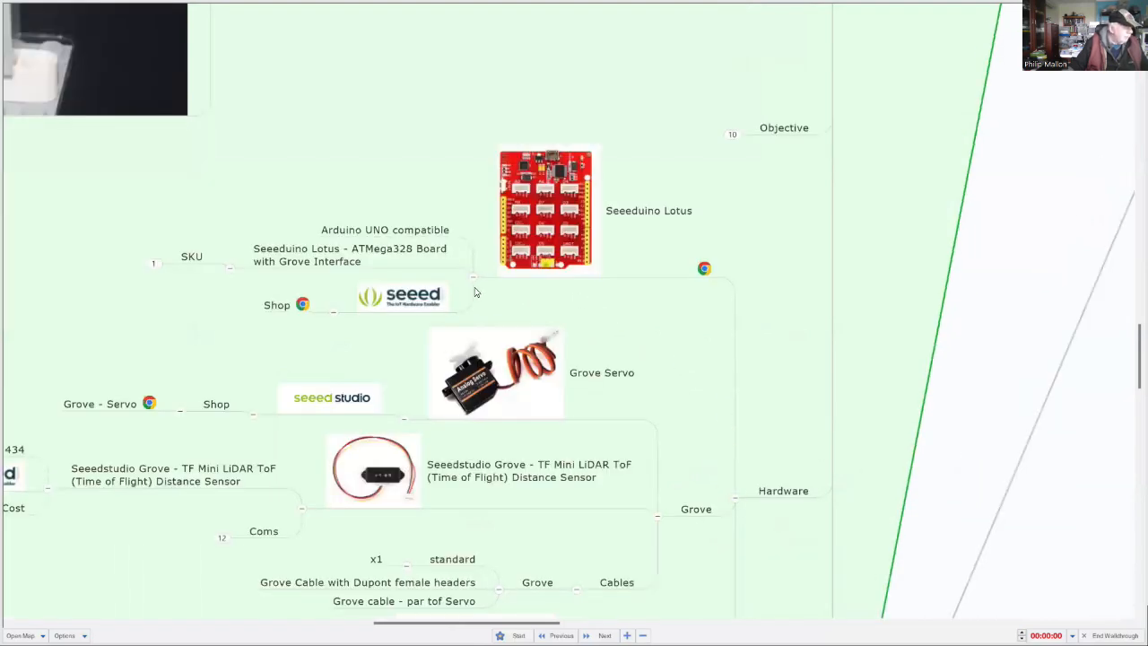
{"action": "mouse_move", "coordinate": [685, 314]}
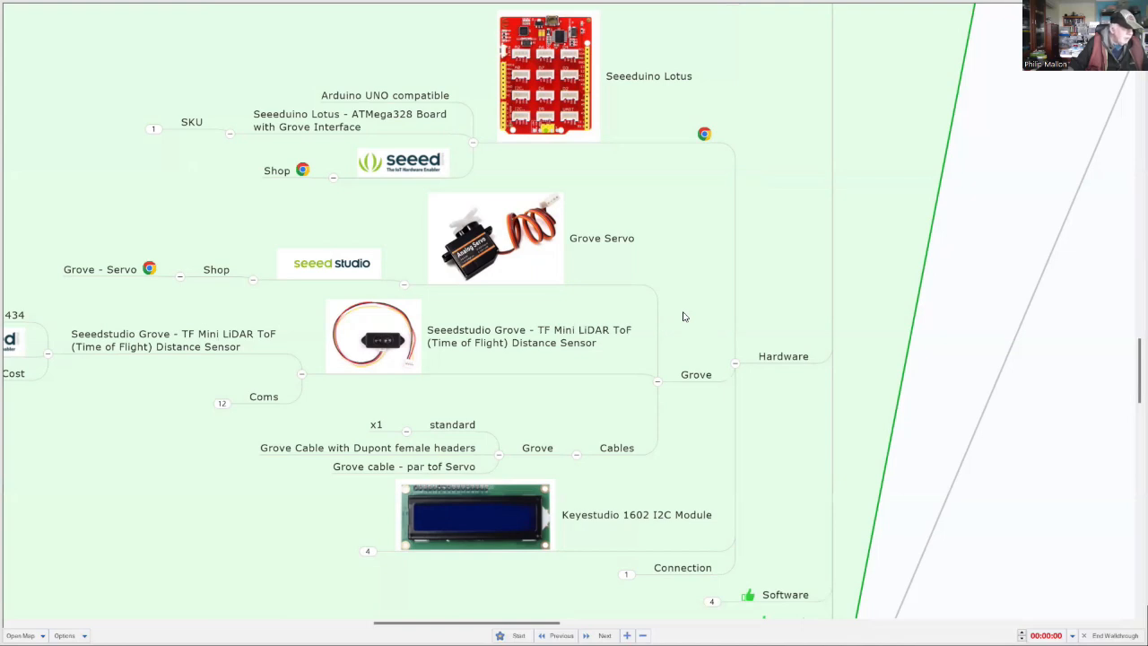
- Scroll through Hardware to the Keyestudio 1602 I2C display and Scanning LIDAR 8 wiring diagram
{"action": "scroll", "scroll_direction": "down", "scroll_amount": 3}
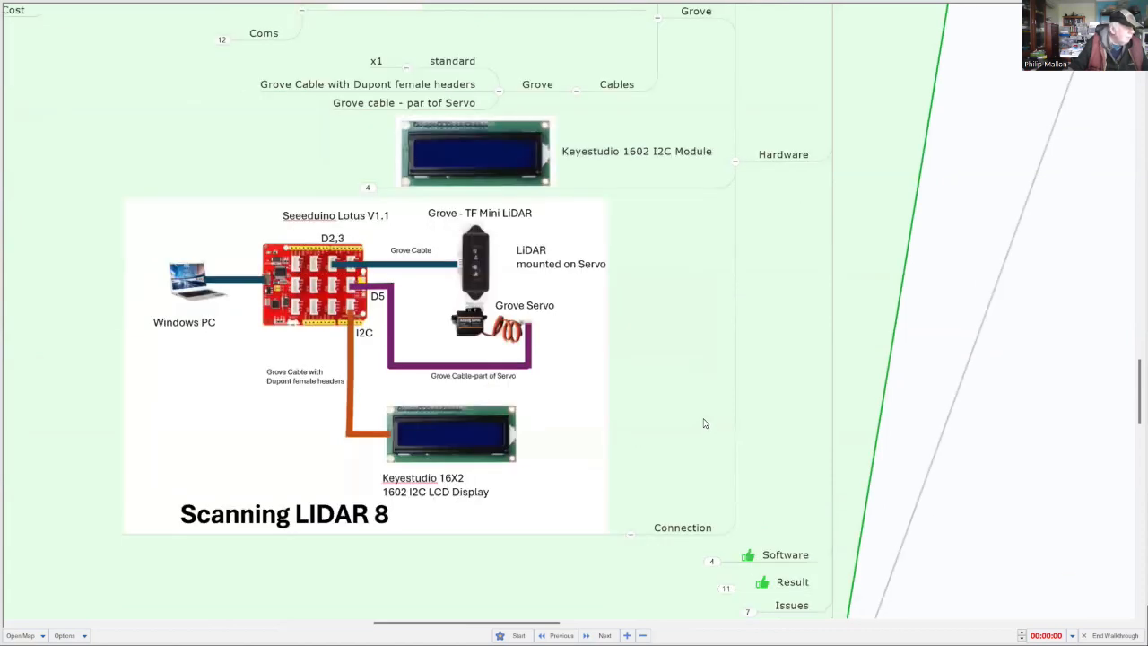
{"action": "mouse_move", "coordinate": [710, 414]}
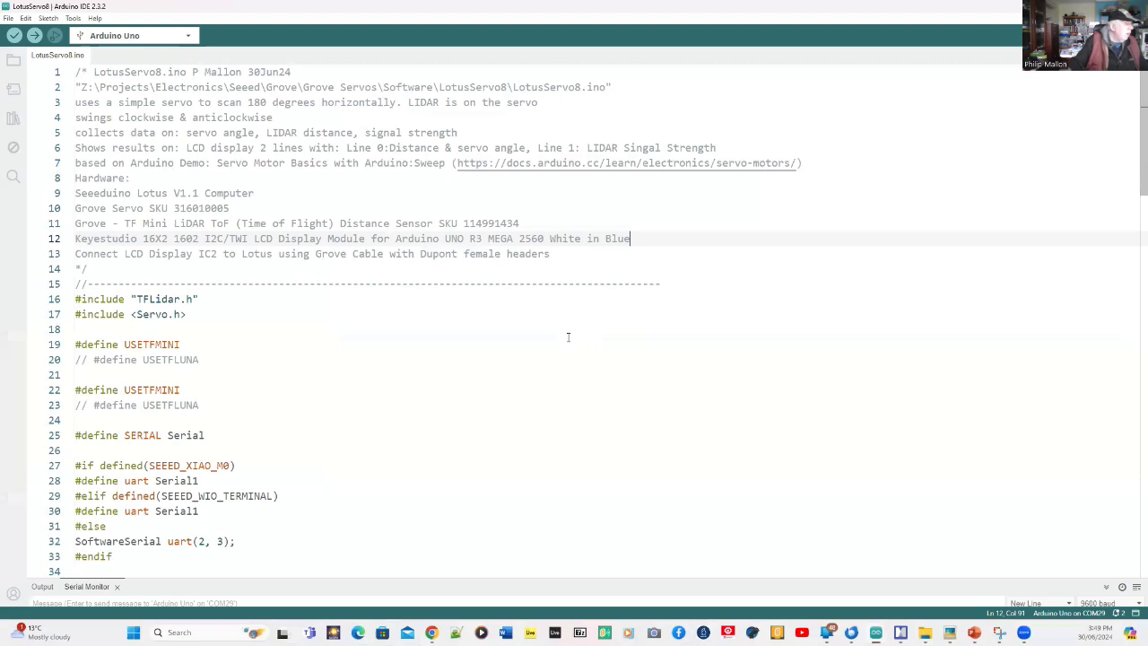
{"action": "mouse_move", "coordinate": [437, 362]}
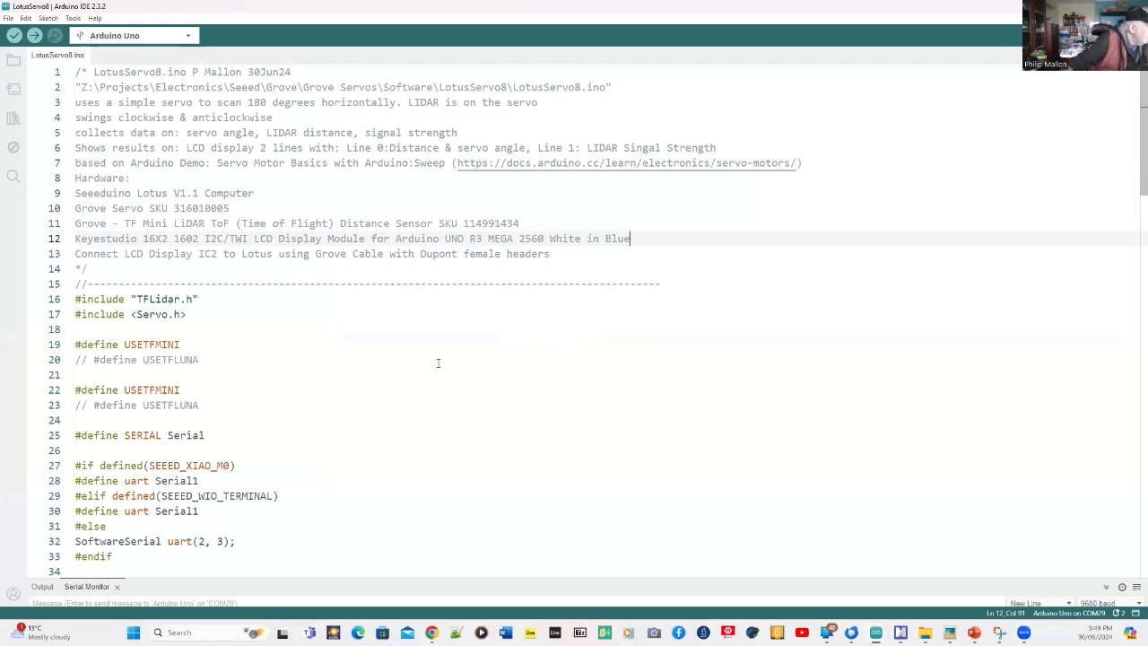
{"action": "mouse_move", "coordinate": [398, 340]}
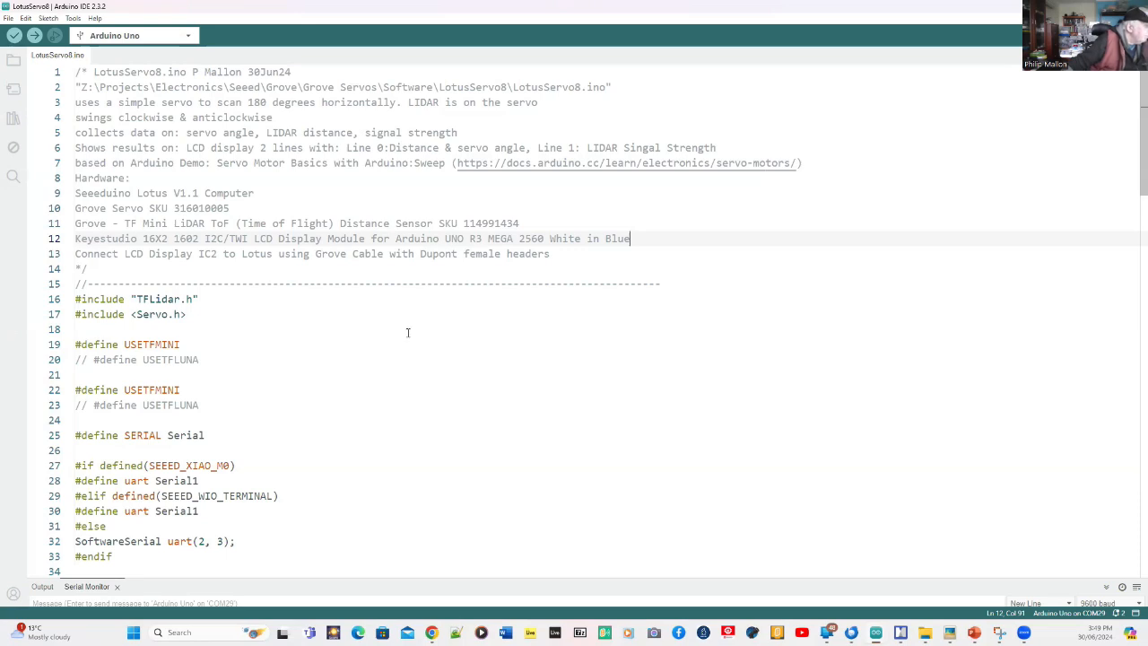
{"action": "scroll", "scroll_direction": "down", "scroll_amount": 3}
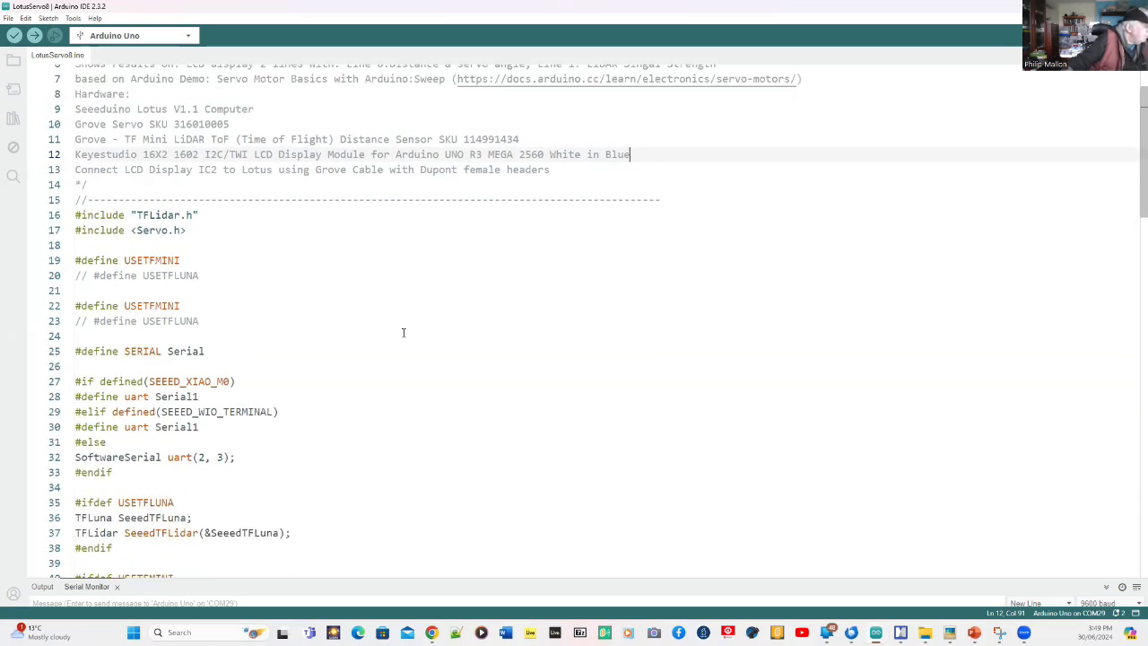
{"action": "scroll", "scroll_direction": "down", "scroll_amount": 3}
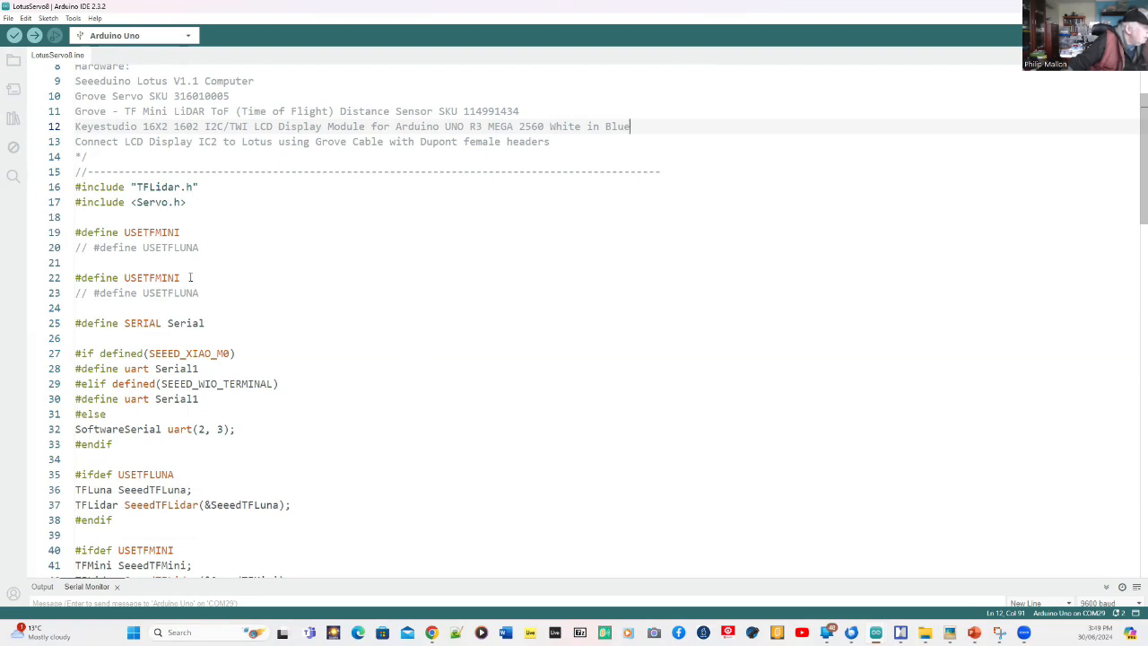
{"action": "mouse_move", "coordinate": [208, 265]}
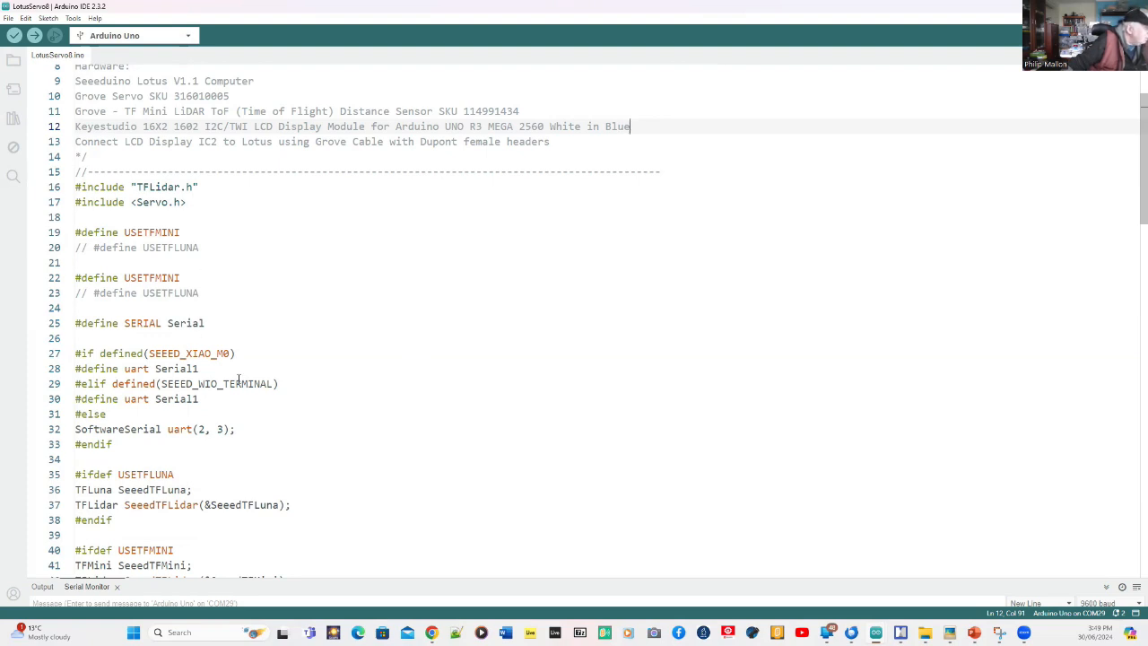
{"action": "scroll", "scroll_direction": "down", "scroll_amount": 3}
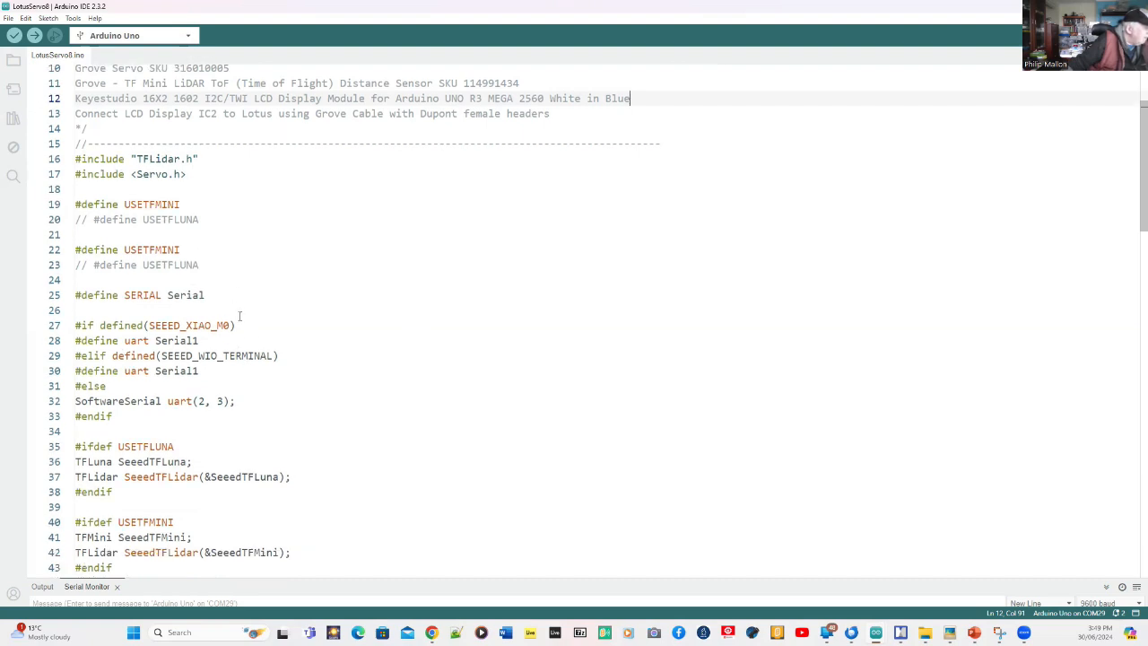
{"action": "scroll", "scroll_direction": "down", "scroll_amount": 3}
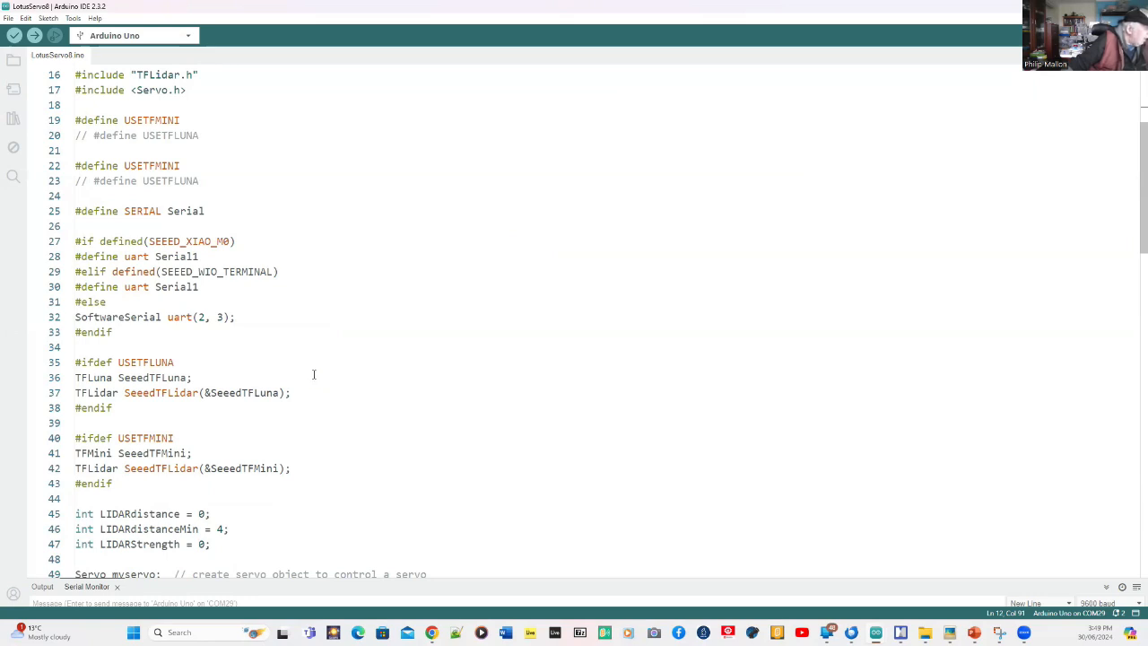
{"action": "mouse_move", "coordinate": [172, 332]}
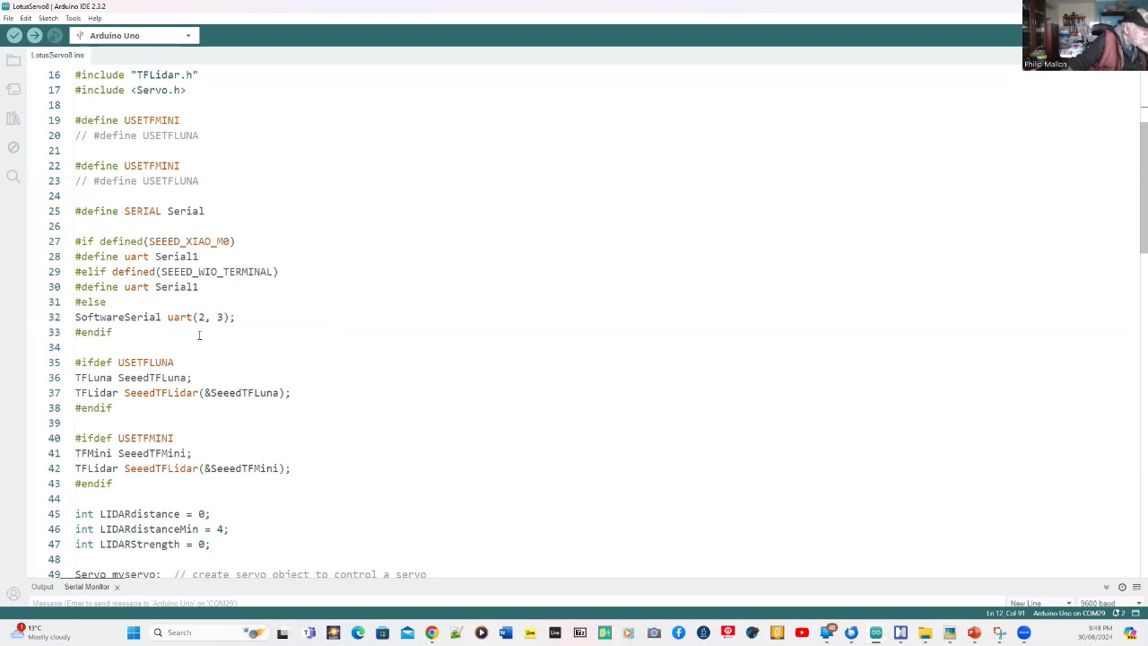
{"action": "scroll", "scroll_direction": "down", "scroll_amount": 3}
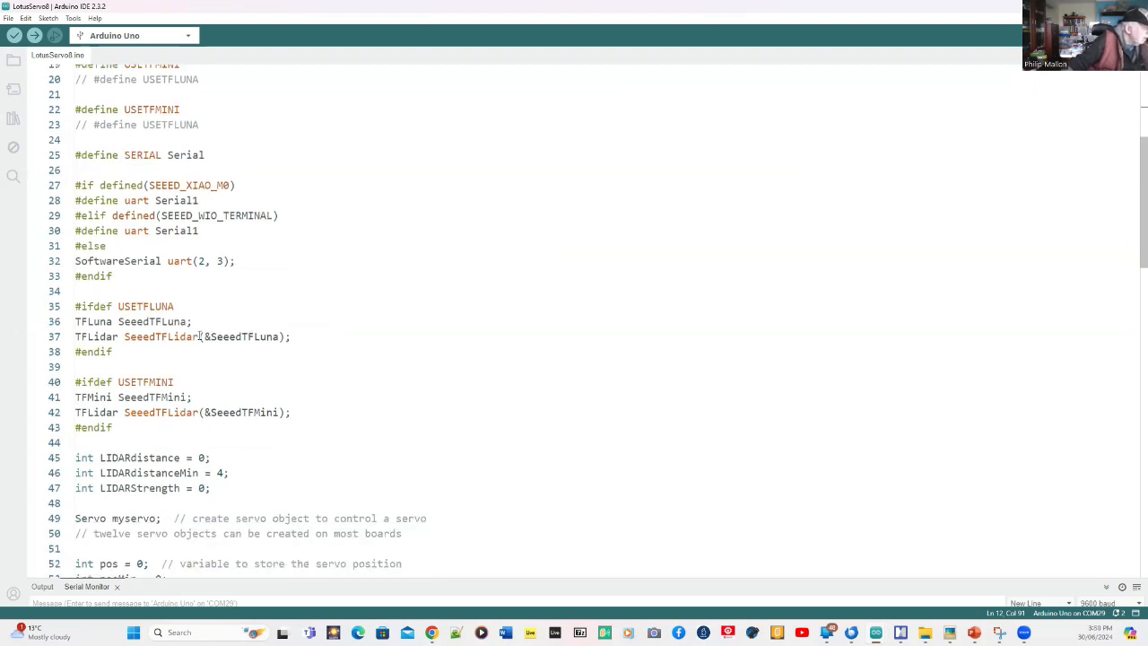
{"action": "scroll", "scroll_direction": "down", "scroll_amount": 3}
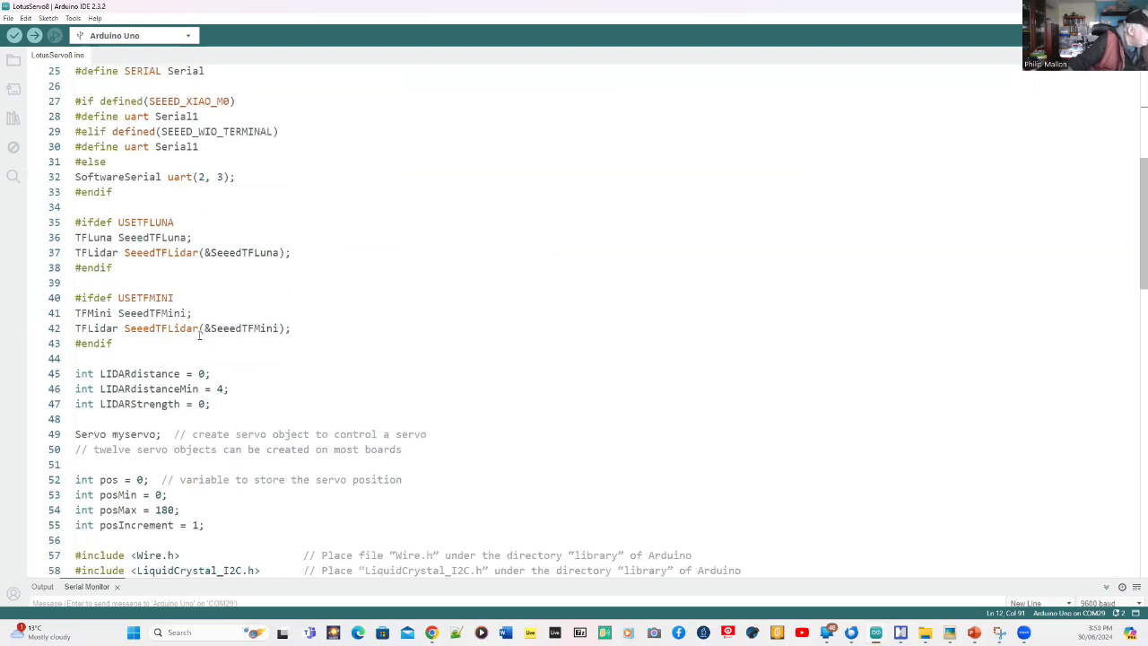
{"action": "scroll", "scroll_direction": "down", "scroll_amount": 3}
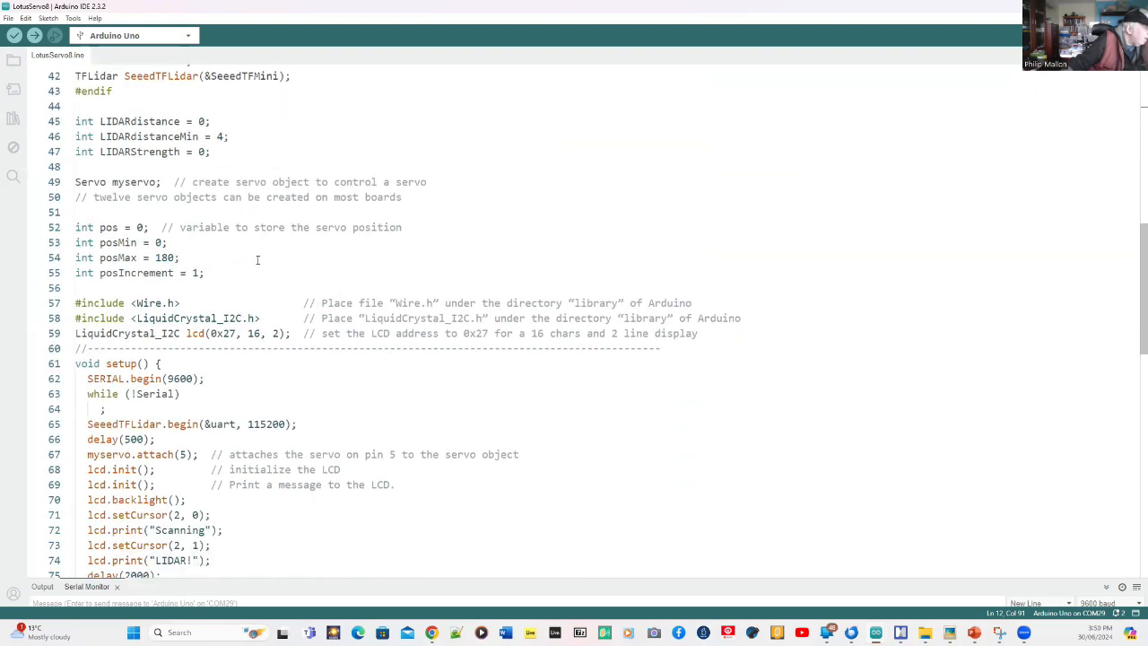
{"action": "mouse_move", "coordinate": [236, 260]}
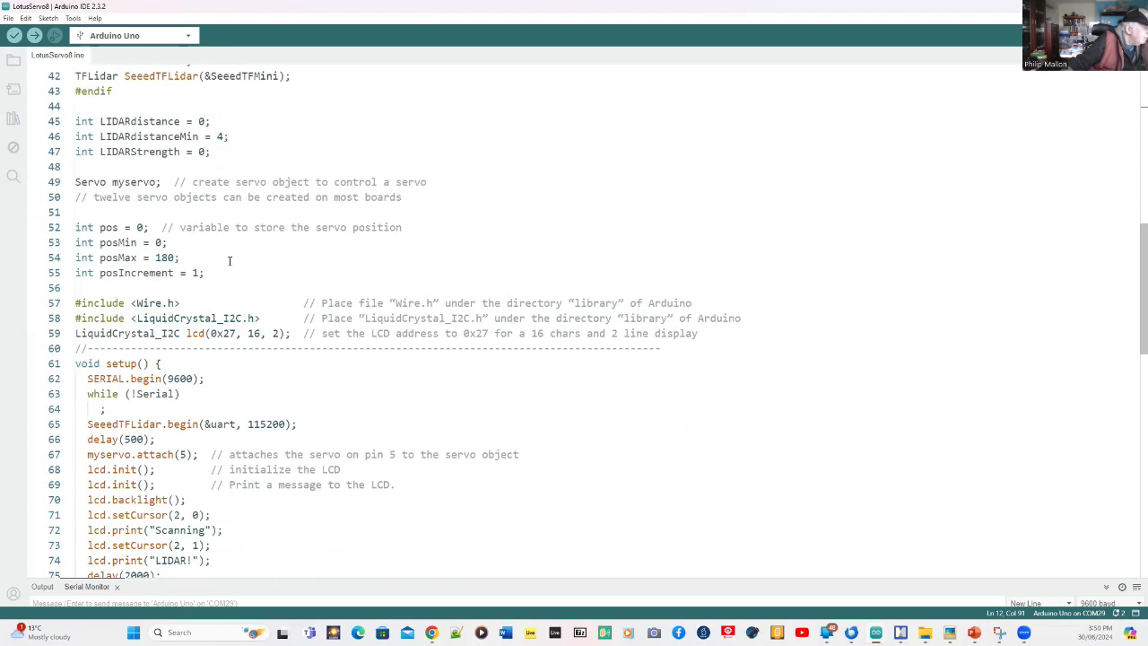
{"action": "mouse_move", "coordinate": [116, 258]}
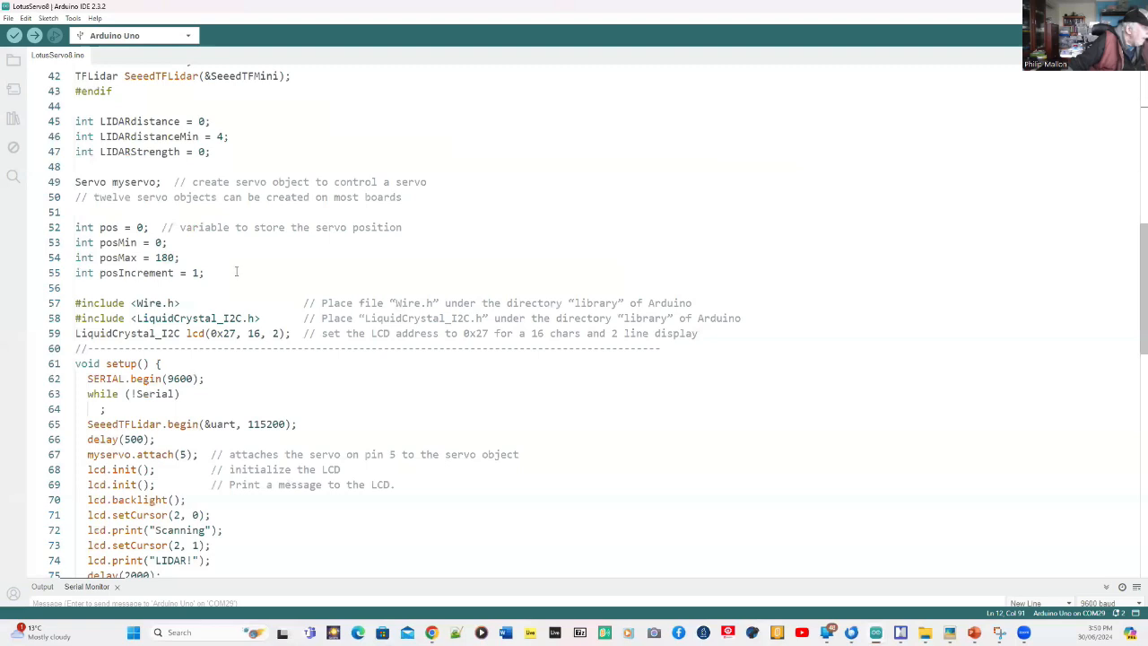
{"action": "mouse_move", "coordinate": [237, 271]}
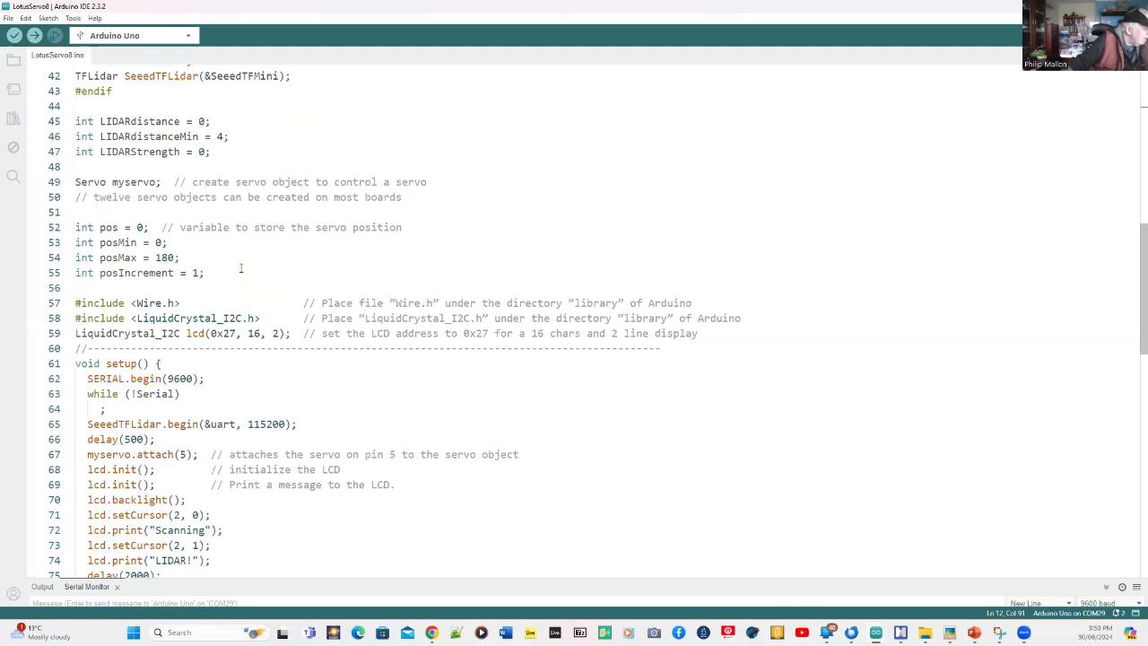
{"action": "scroll", "scroll_direction": "down", "scroll_amount": 3}
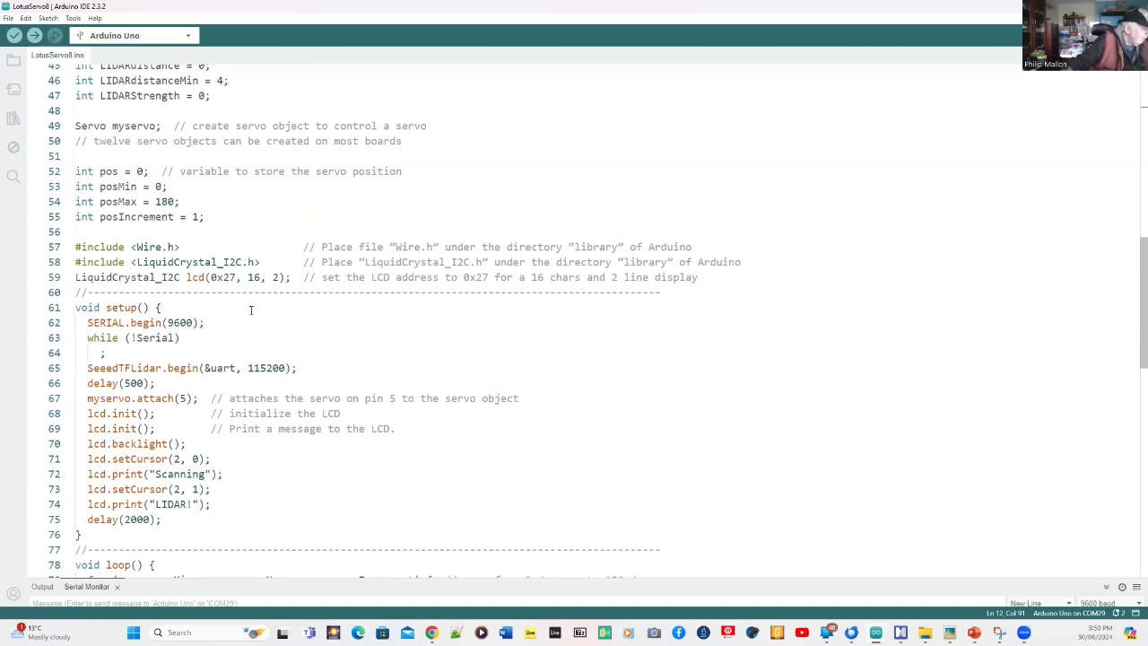
- Scroll down to the start of loop() where the for loop sweeps the servo and calls getDistance()
{"action": "scroll", "scroll_direction": "down", "scroll_amount": 3}
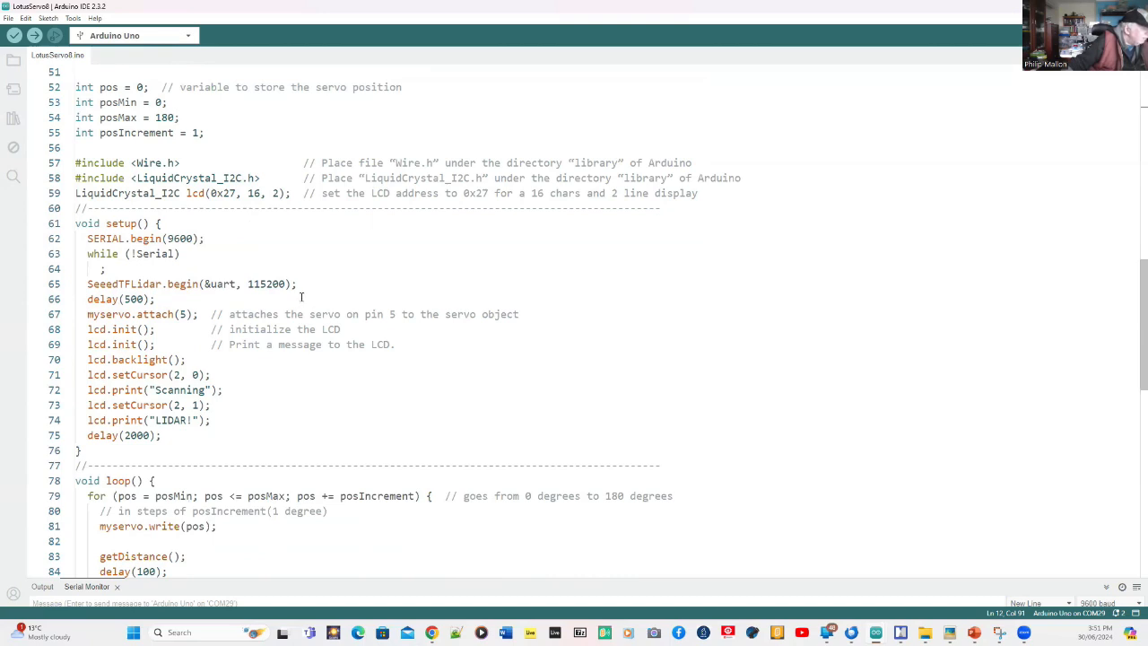
{"action": "mouse_move", "coordinate": [312, 283]}
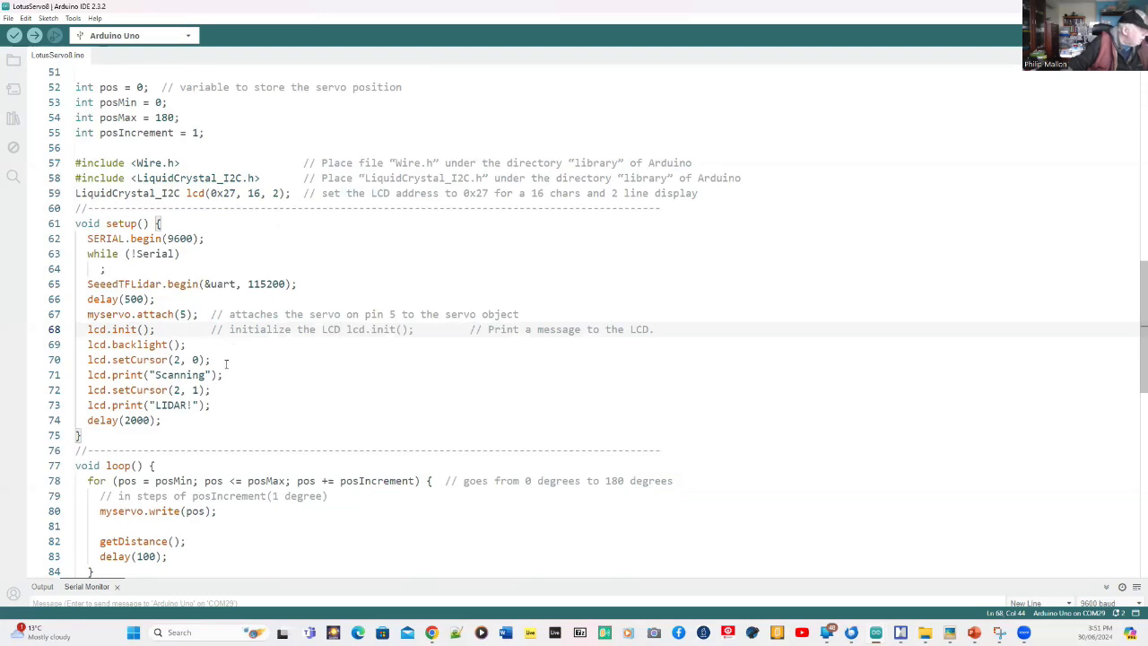
{"action": "mouse_move", "coordinate": [227, 370]}
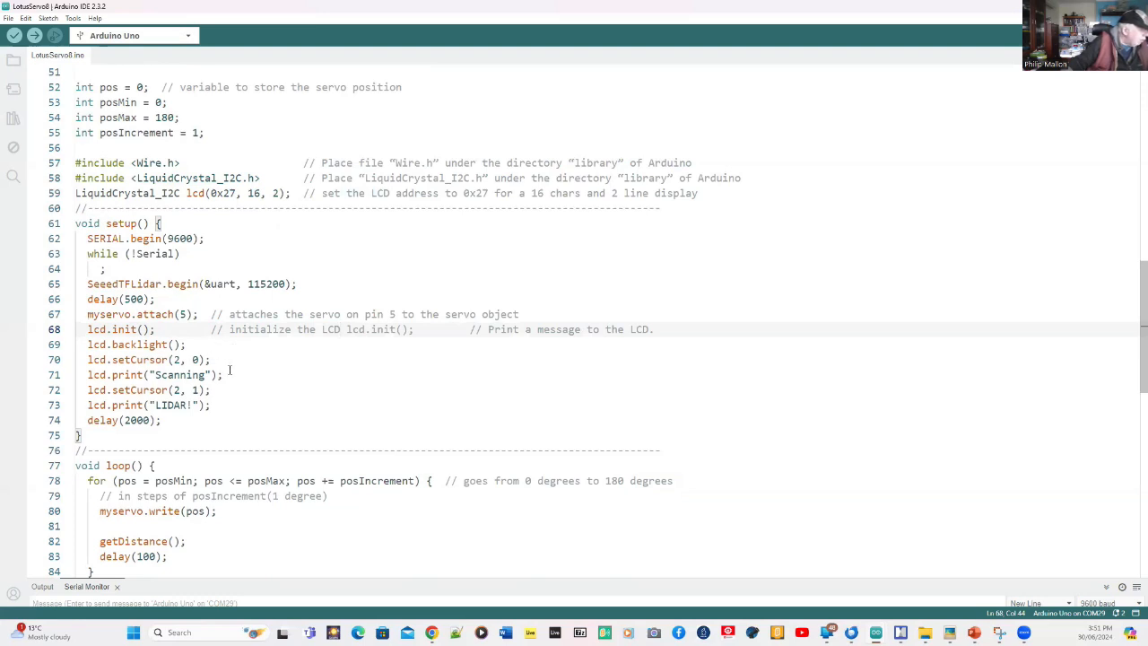
{"action": "scroll", "scroll_direction": "down", "scroll_amount": 3}
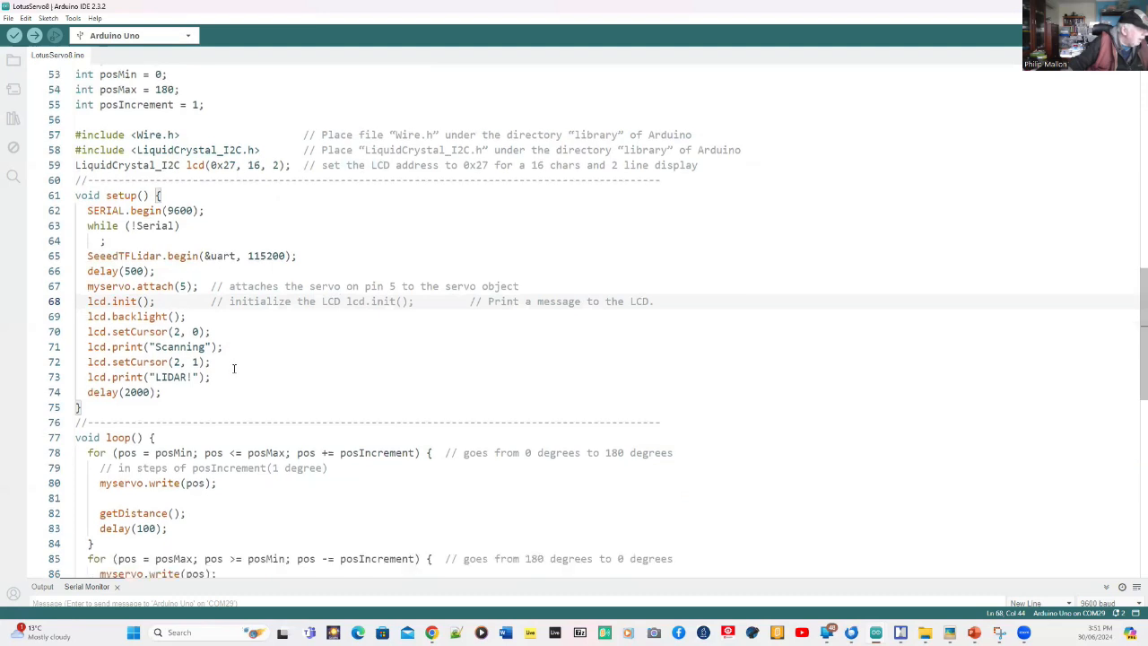
{"action": "scroll", "scroll_direction": "down", "scroll_amount": 3}
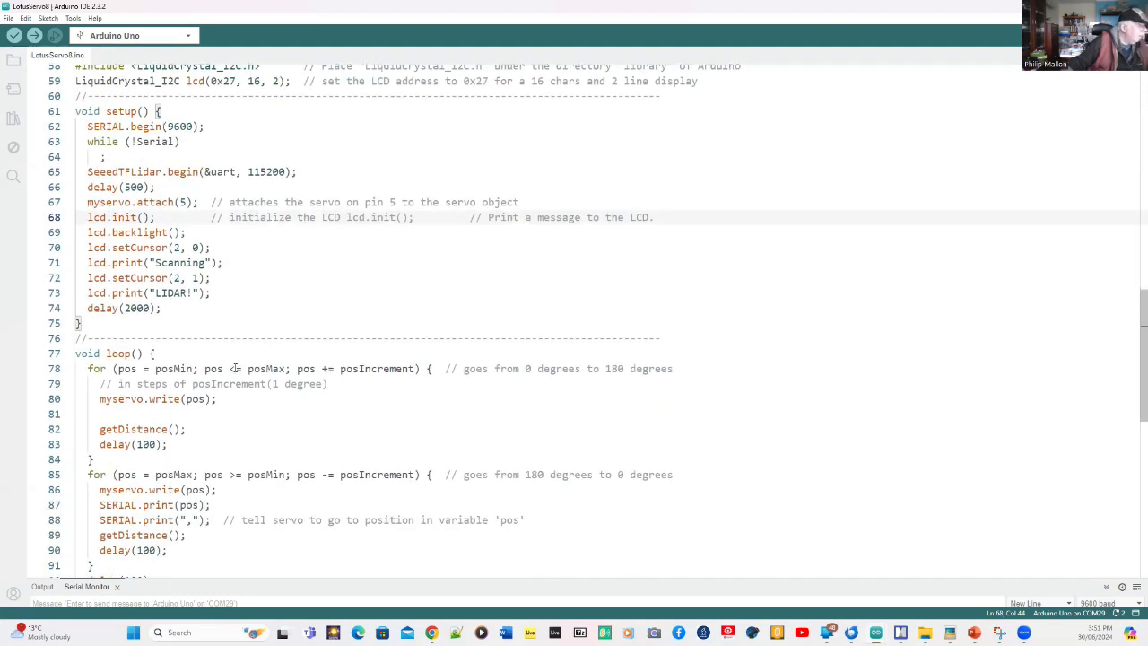
{"action": "scroll", "scroll_direction": "down", "scroll_amount": 3}
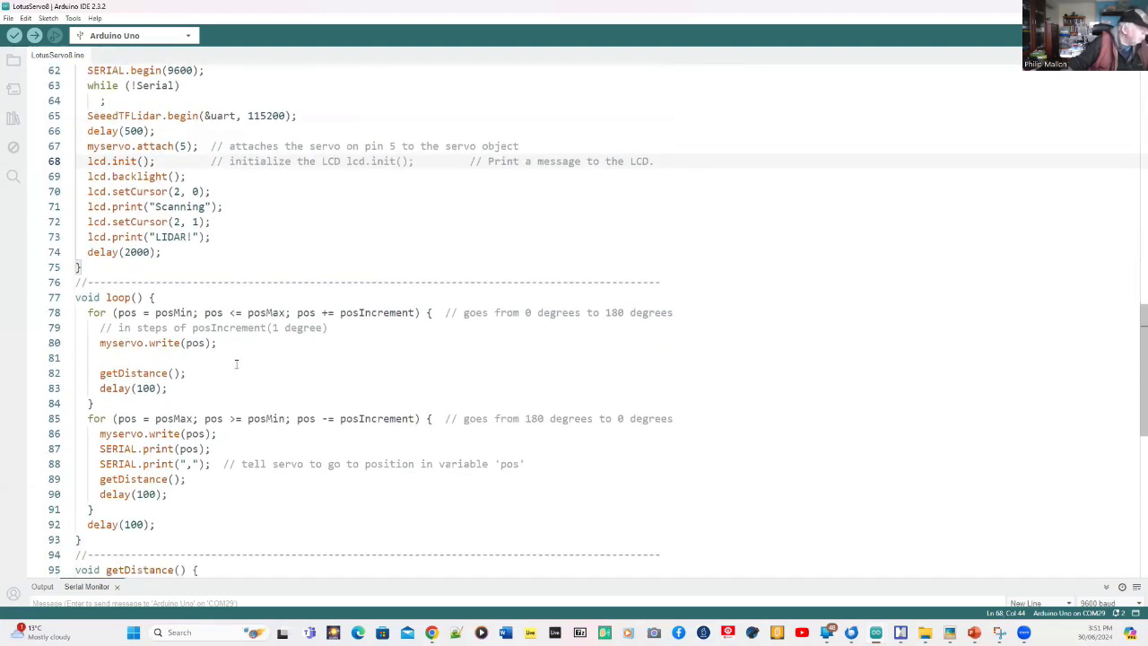
{"action": "scroll", "scroll_direction": "down", "scroll_amount": 3}
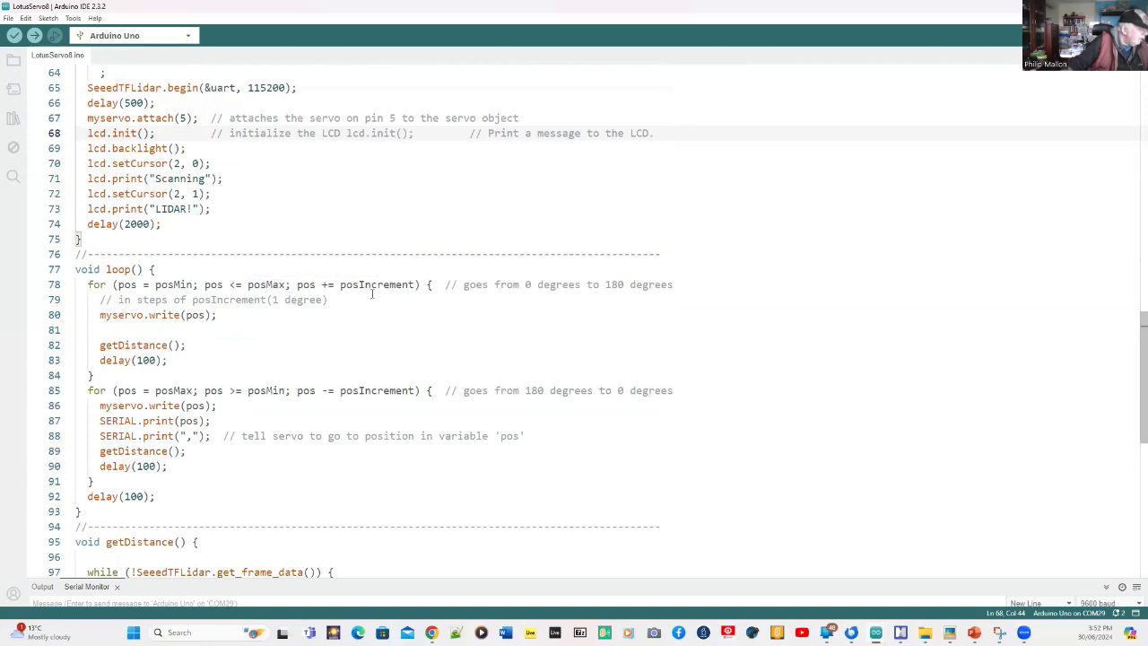
{"action": "mouse_move", "coordinate": [232, 360]}
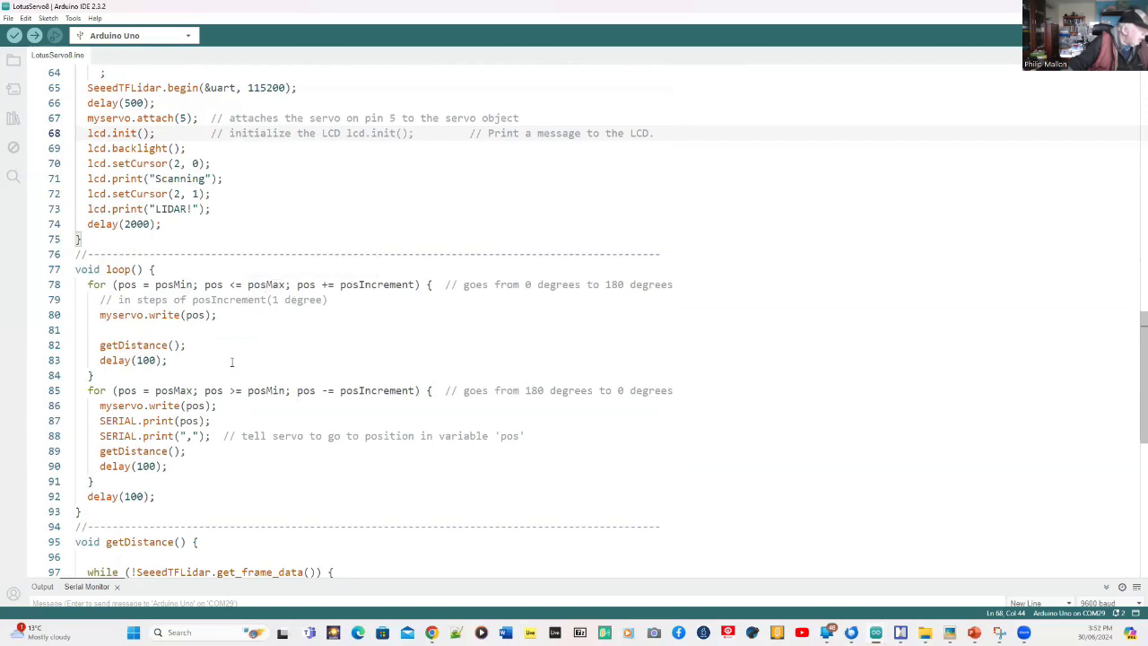
{"action": "mouse_move", "coordinate": [198, 344]}
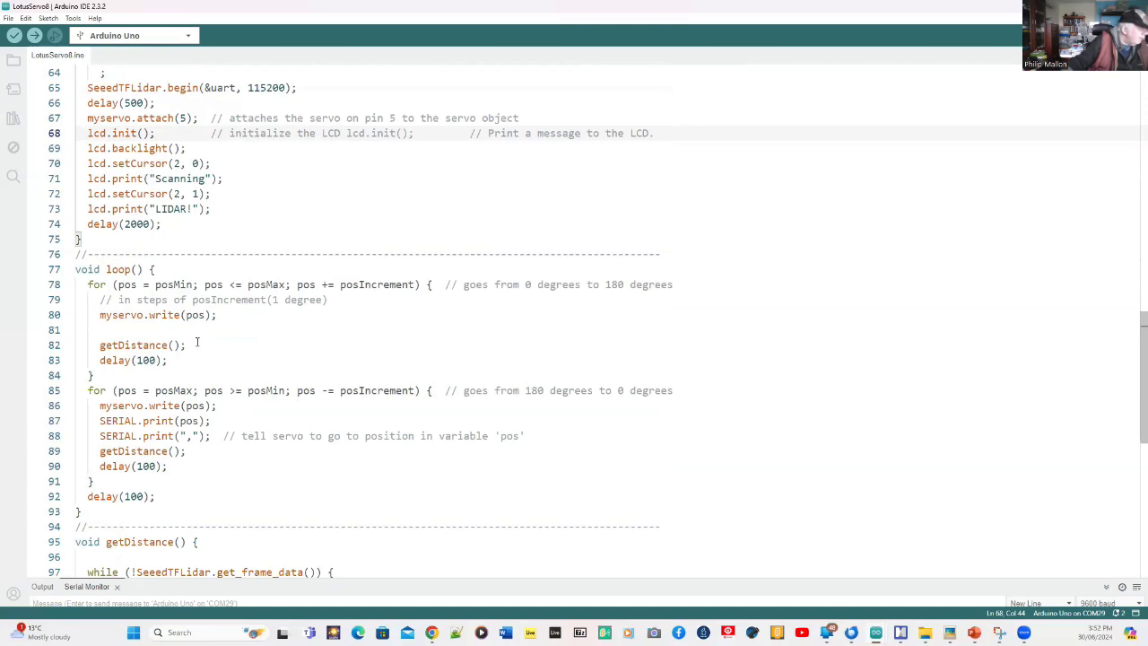
{"action": "scroll", "scroll_direction": "down", "scroll_amount": 3}
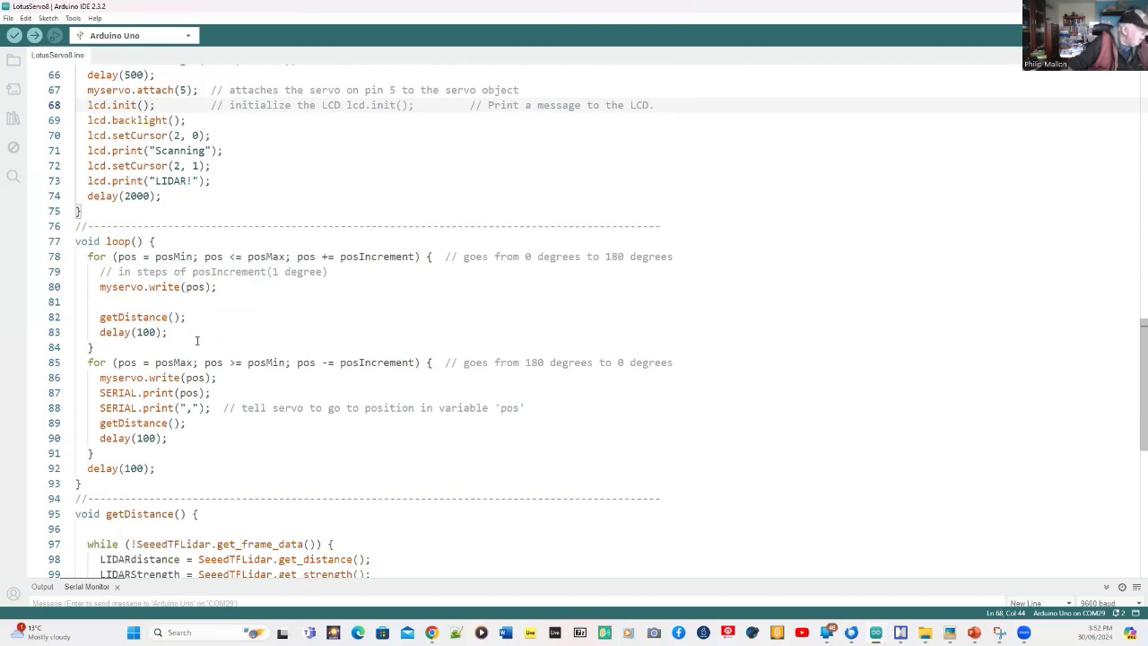
{"action": "scroll", "scroll_direction": "down", "scroll_amount": 3}
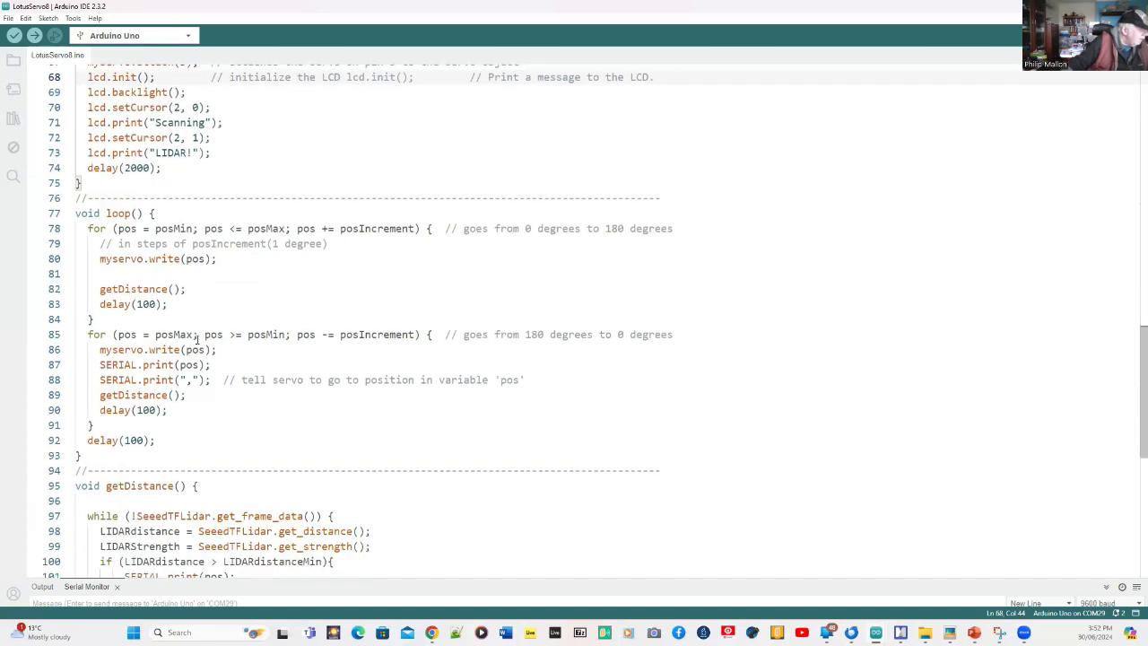
{"action": "scroll", "scroll_direction": "down", "scroll_amount": 3}
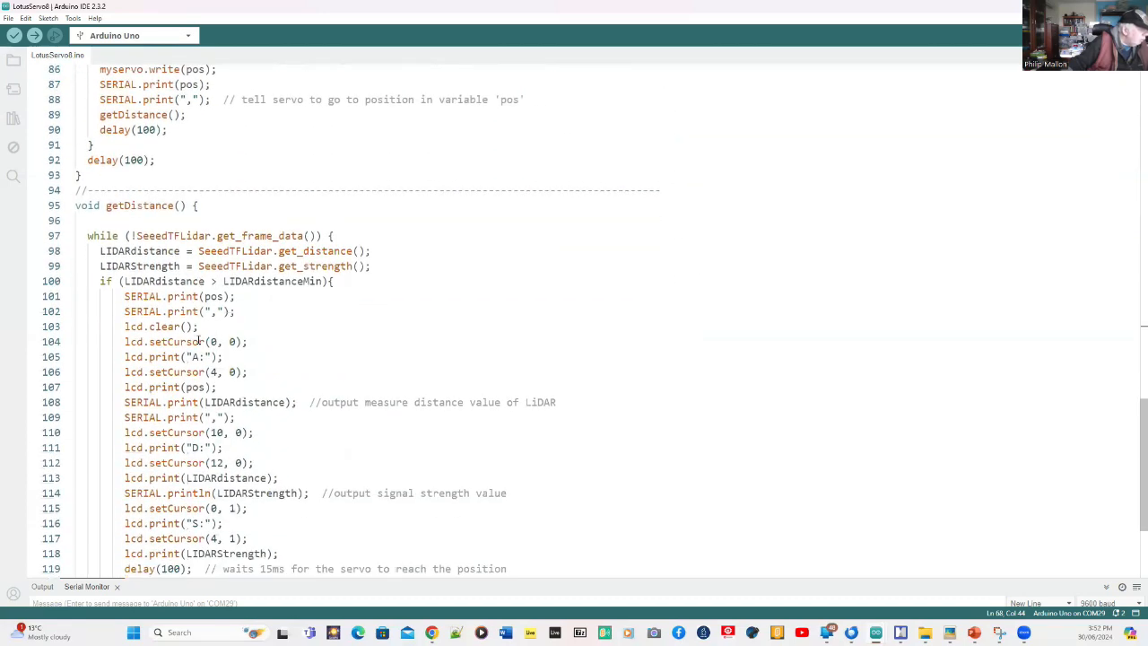
{"action": "scroll", "scroll_direction": "down", "scroll_amount": 3}
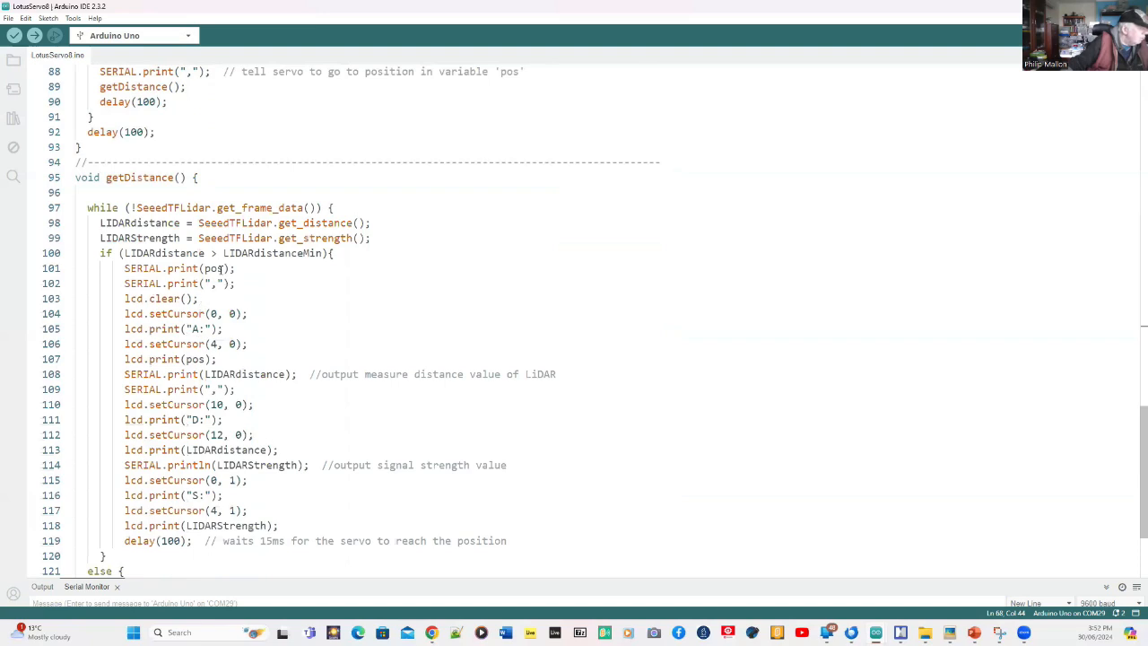
{"action": "mouse_move", "coordinate": [132, 298]}
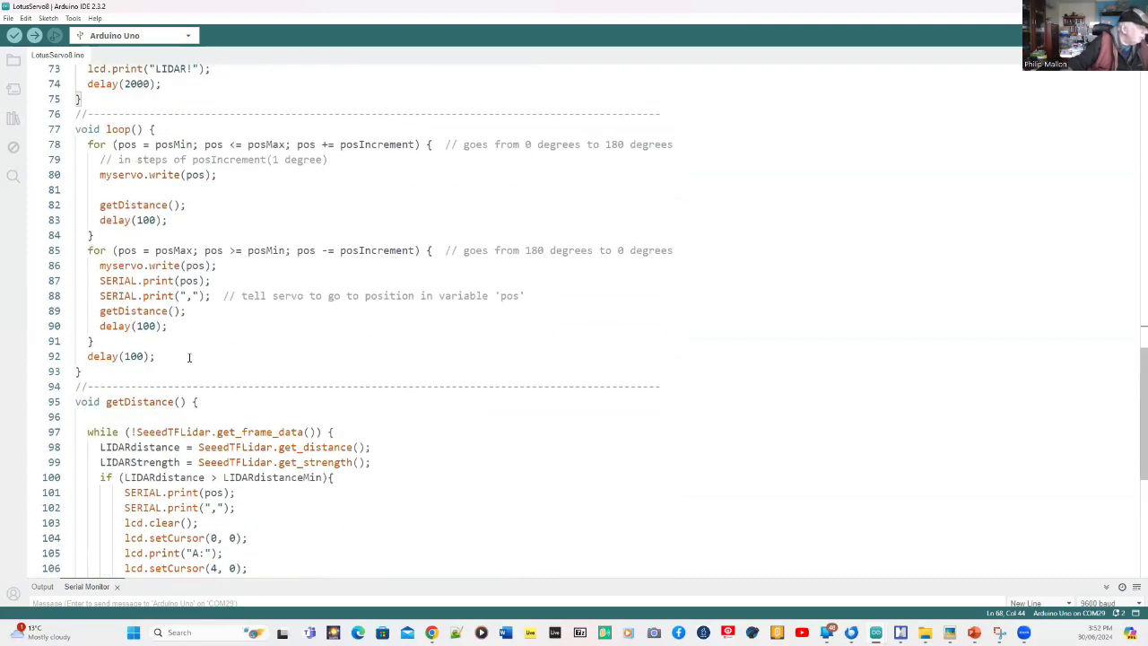
{"action": "mouse_move", "coordinate": [174, 190]}
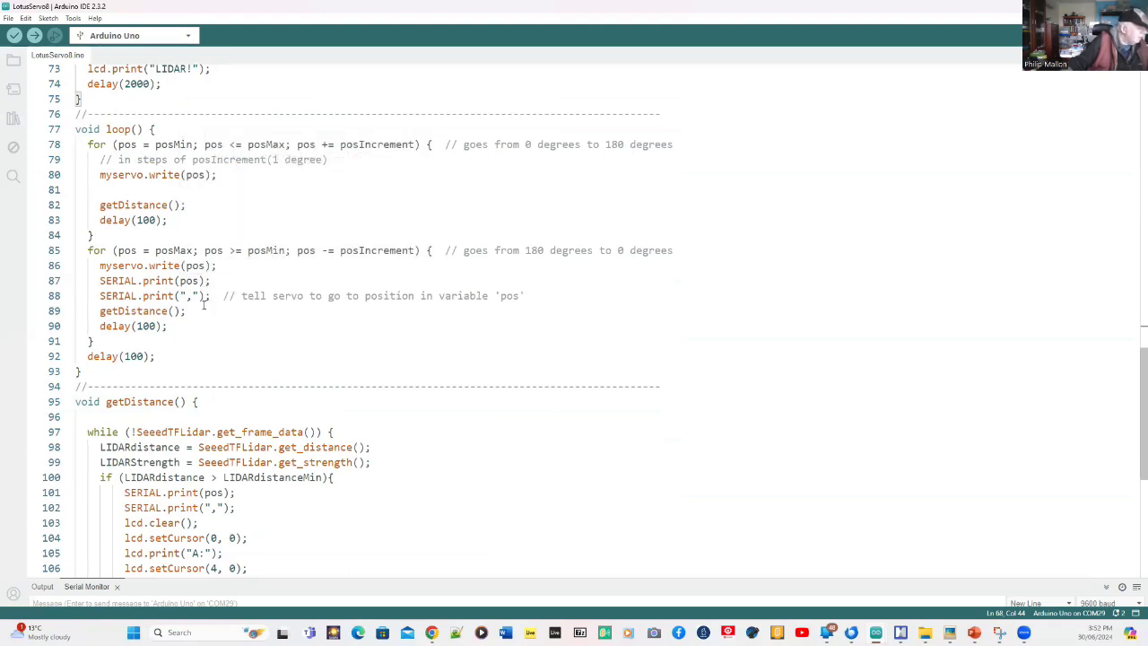
{"action": "mouse_move", "coordinate": [240, 287]}
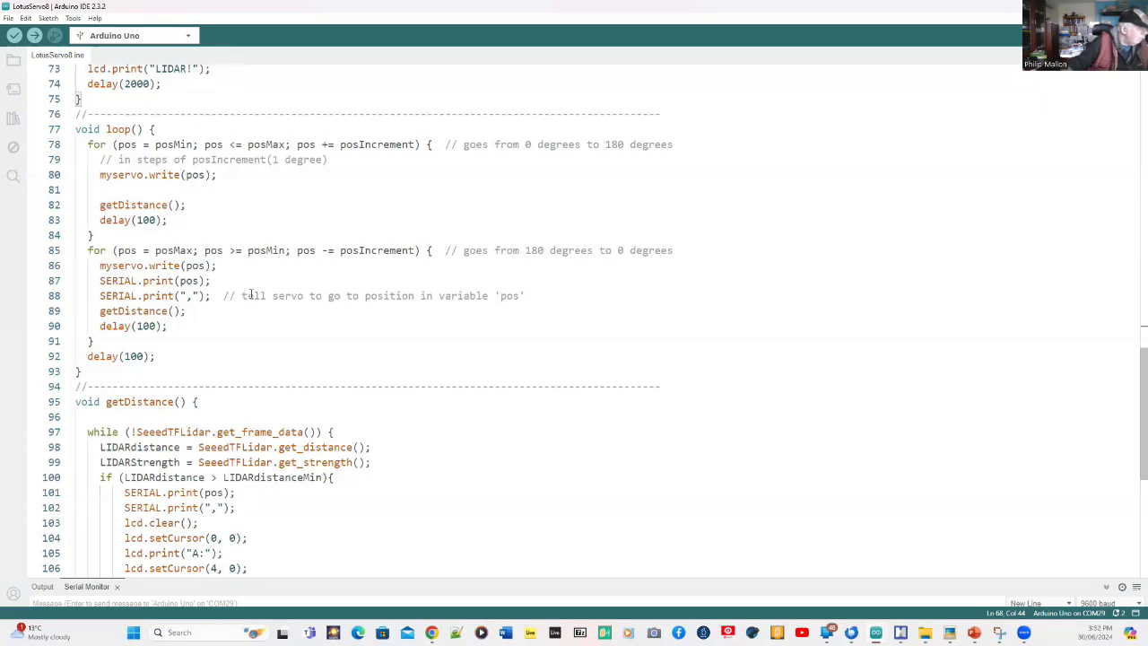
{"action": "scroll", "scroll_direction": "down", "scroll_amount": 3}
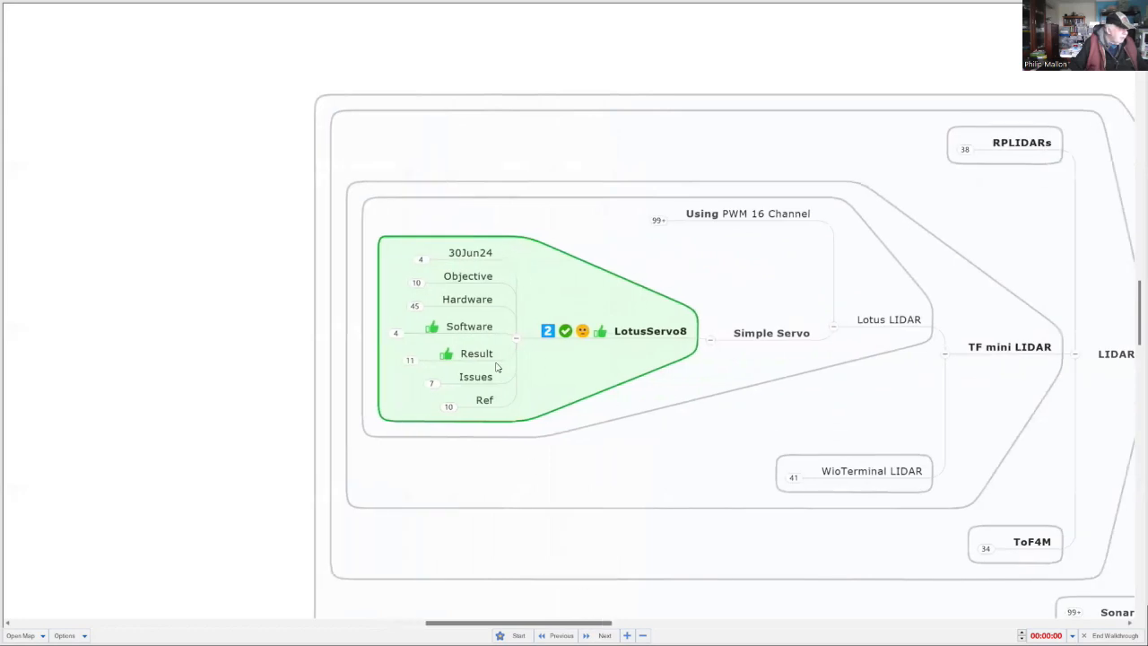
{"action": "mouse_move", "coordinate": [416, 362]}
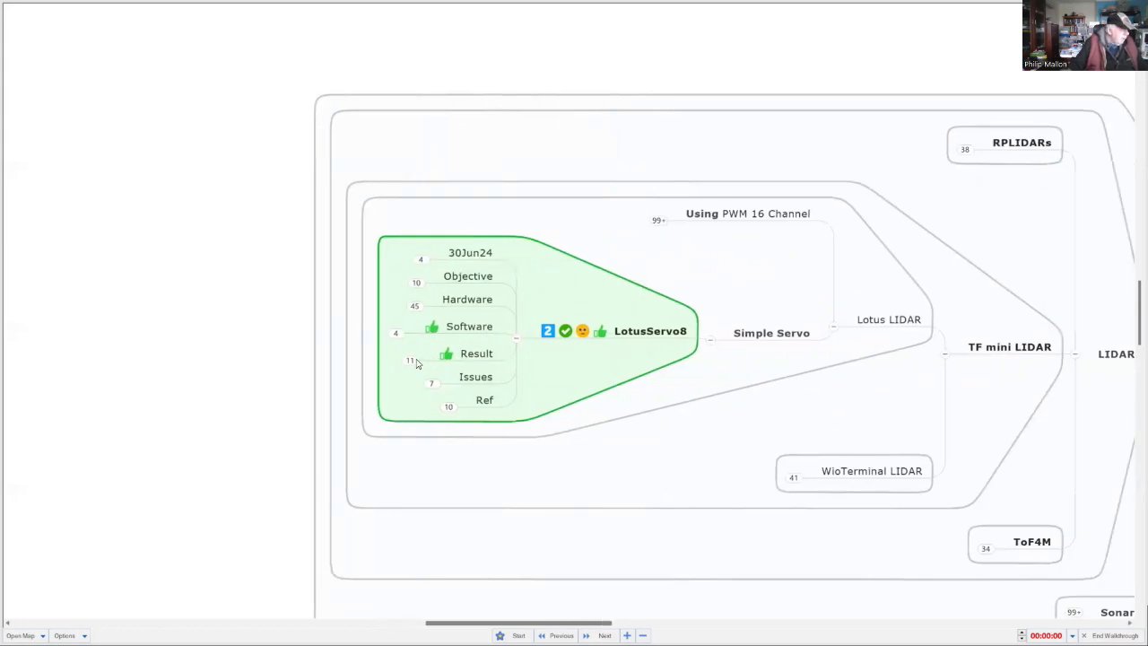
{"action": "mouse_move", "coordinate": [412, 362]}
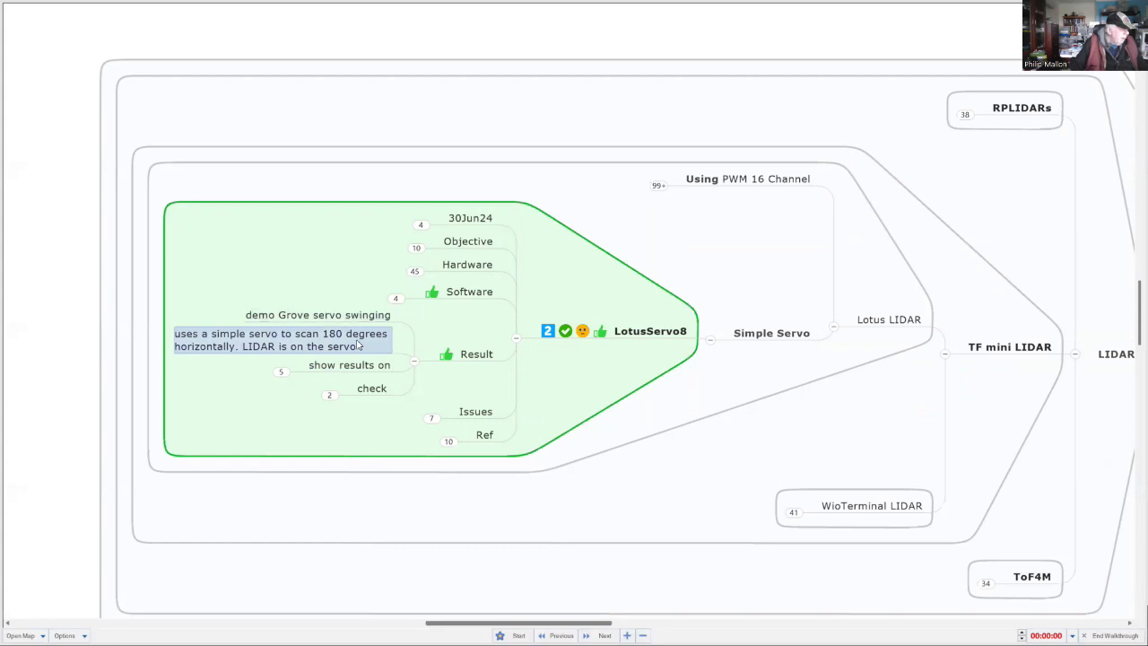
{"action": "mouse_move", "coordinate": [345, 348]}
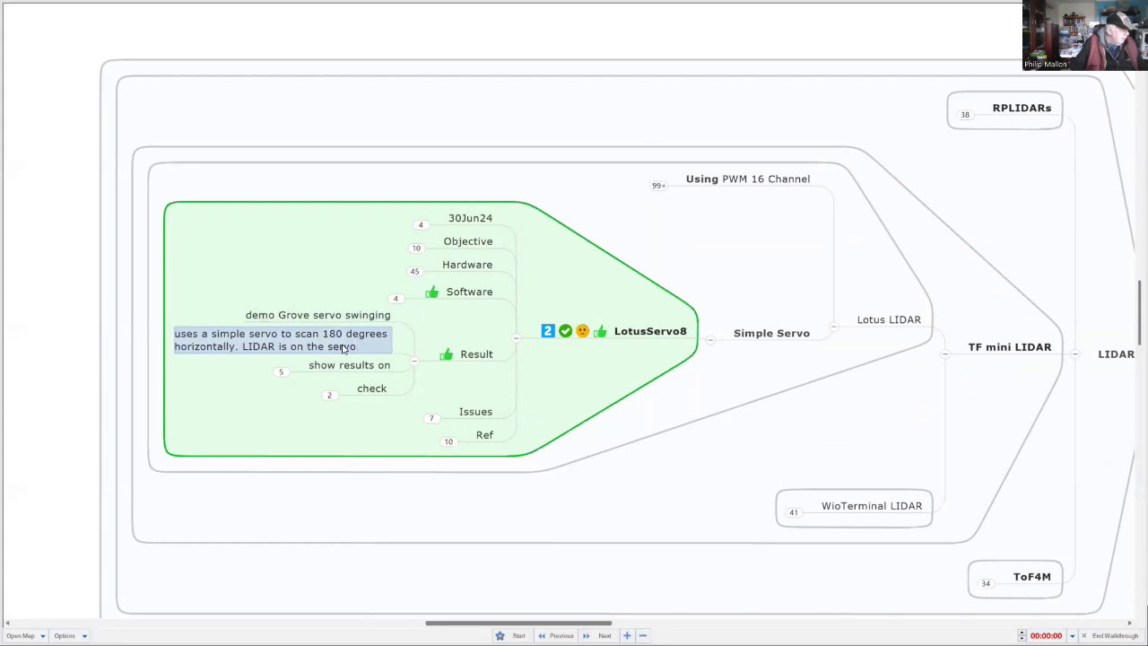
- Finish the servo-scanning Result note and expand 'show results on' to the serial monitor screenshot
{"action": "left_click", "coordinate": [251, 397]}
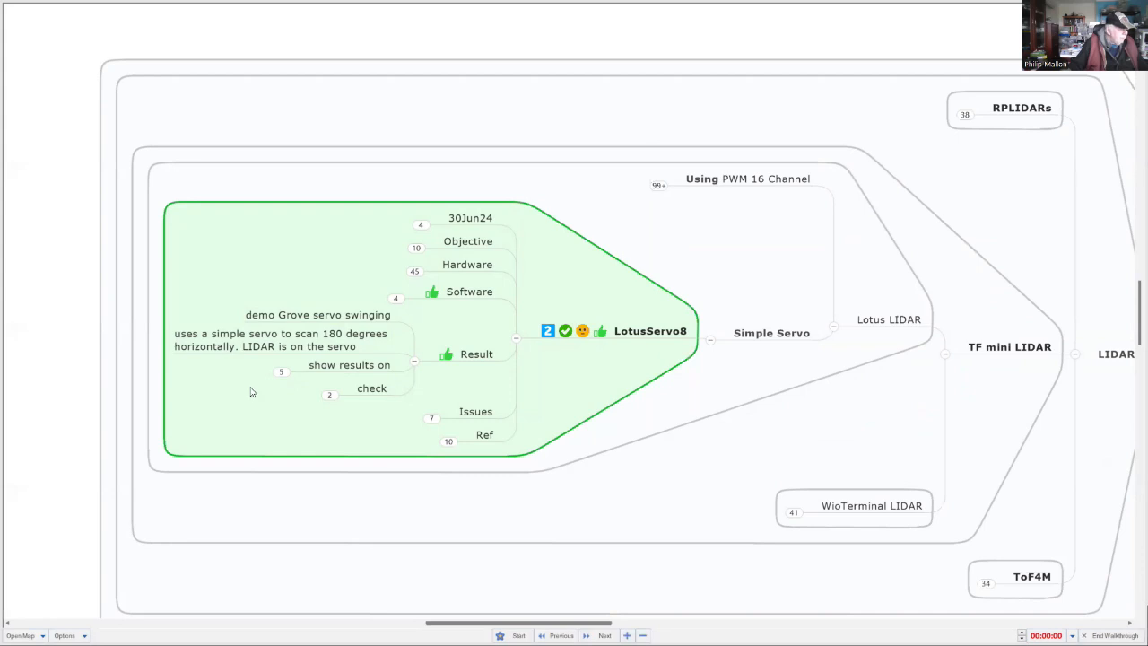
{"action": "mouse_move", "coordinate": [298, 376]}
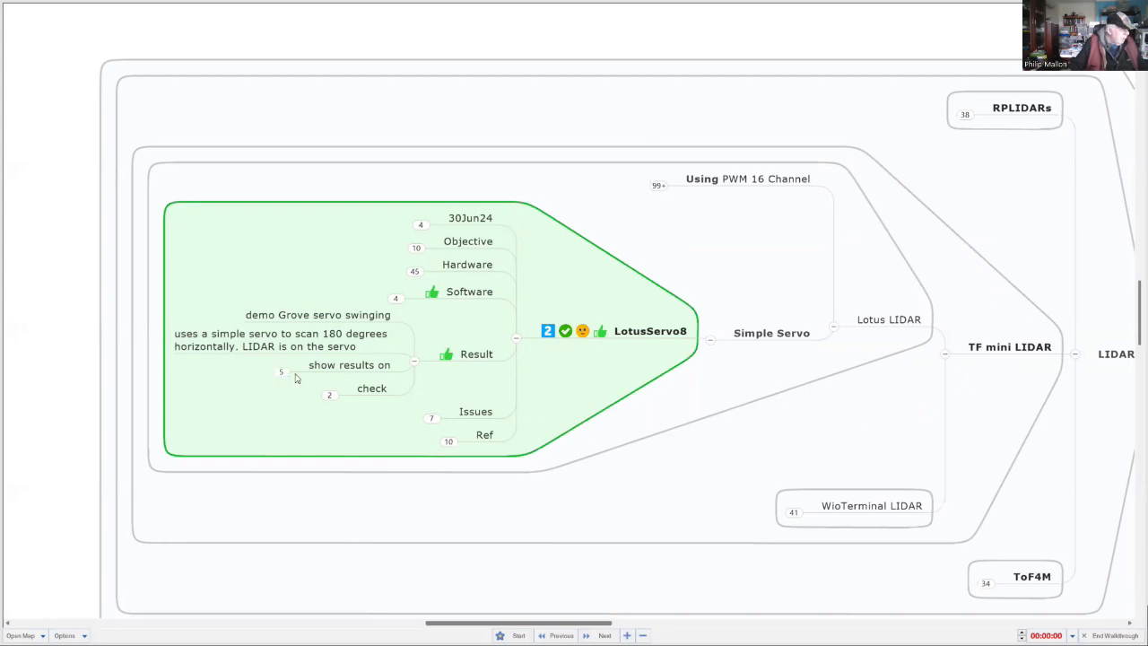
{"action": "left_click", "coordinate": [280, 371]}
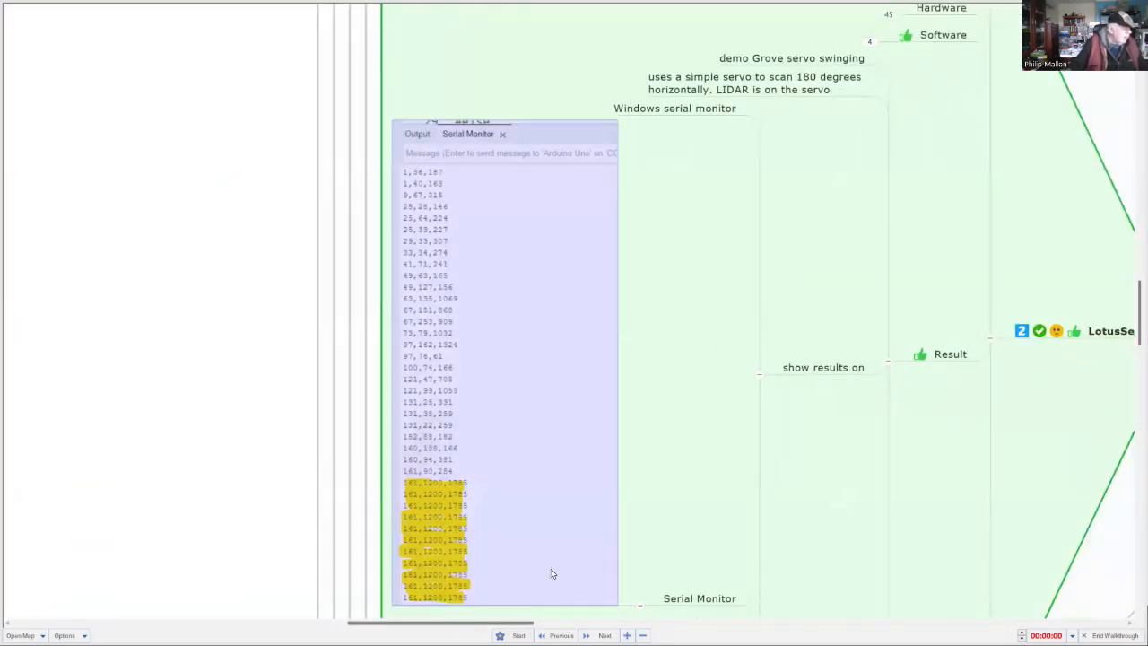
- Expand Serial Plotter to show its graph and reveal the accuracy and stability checks
{"action": "scroll", "scroll_direction": "down", "scroll_amount": 3}
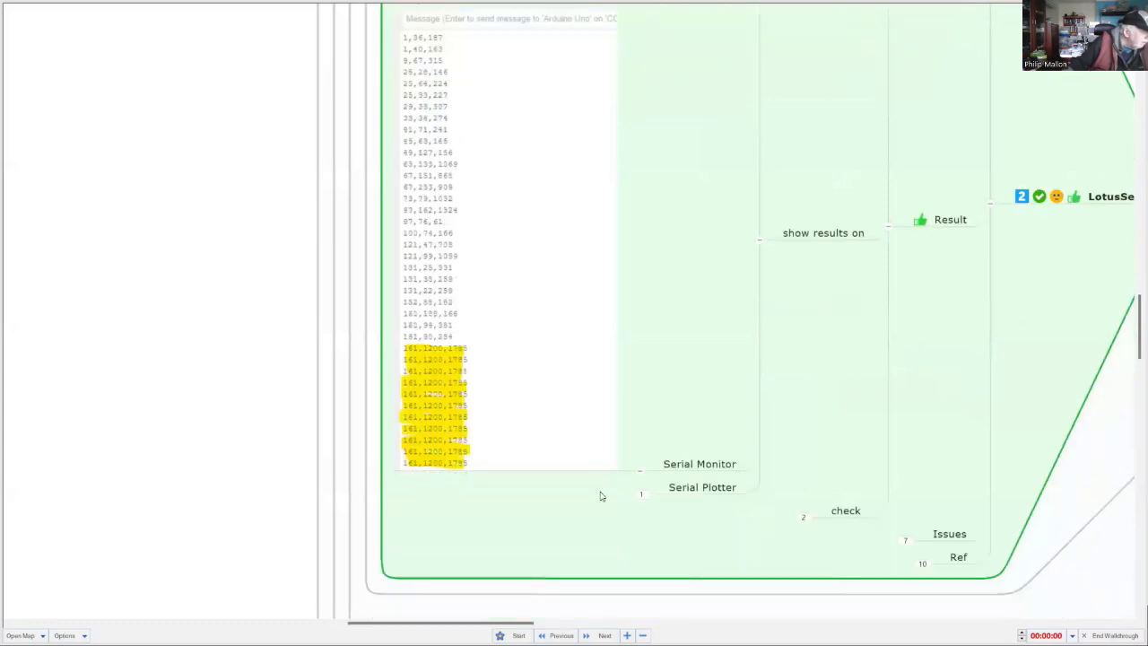
{"action": "mouse_move", "coordinate": [511, 502]}
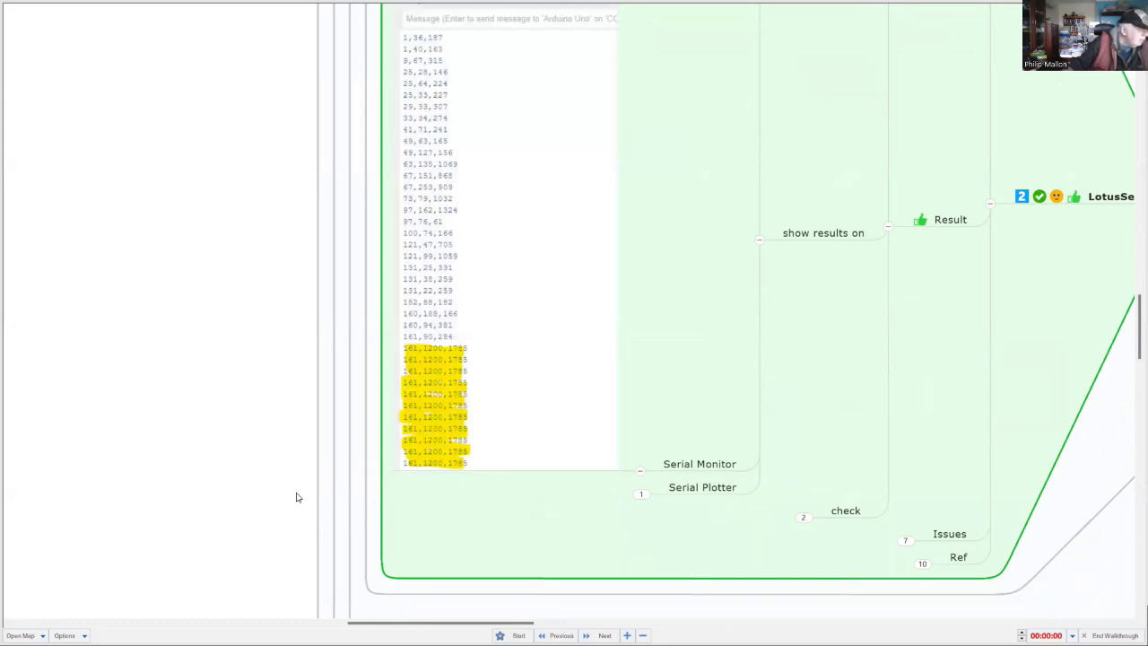
{"action": "mouse_move", "coordinate": [348, 508]}
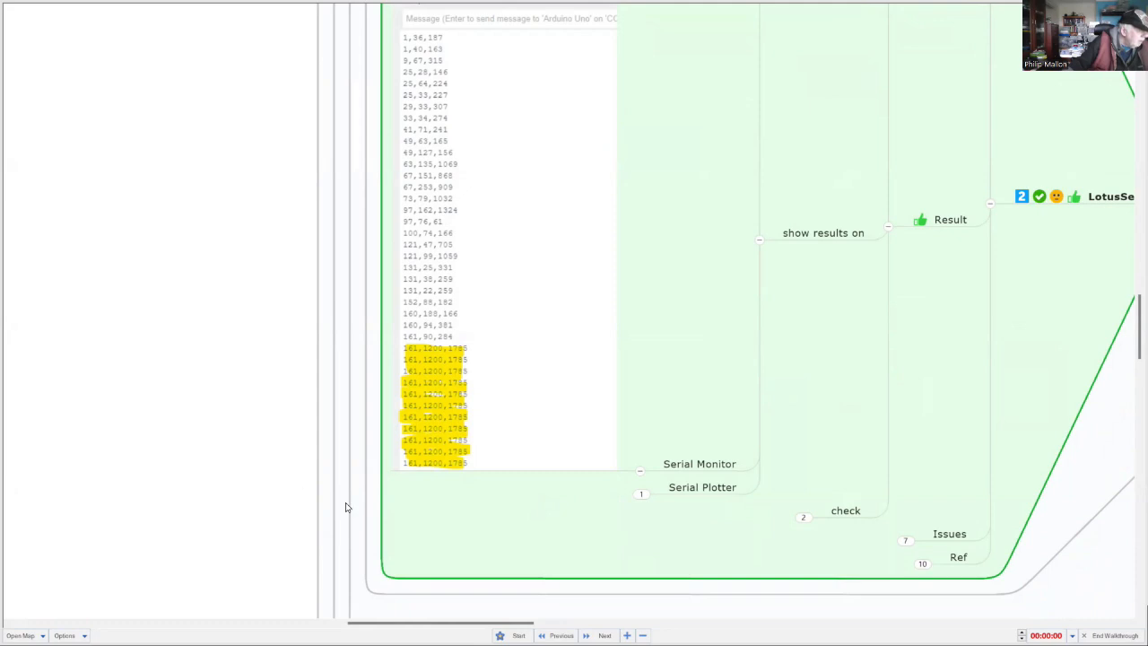
{"action": "mouse_move", "coordinate": [467, 505]}
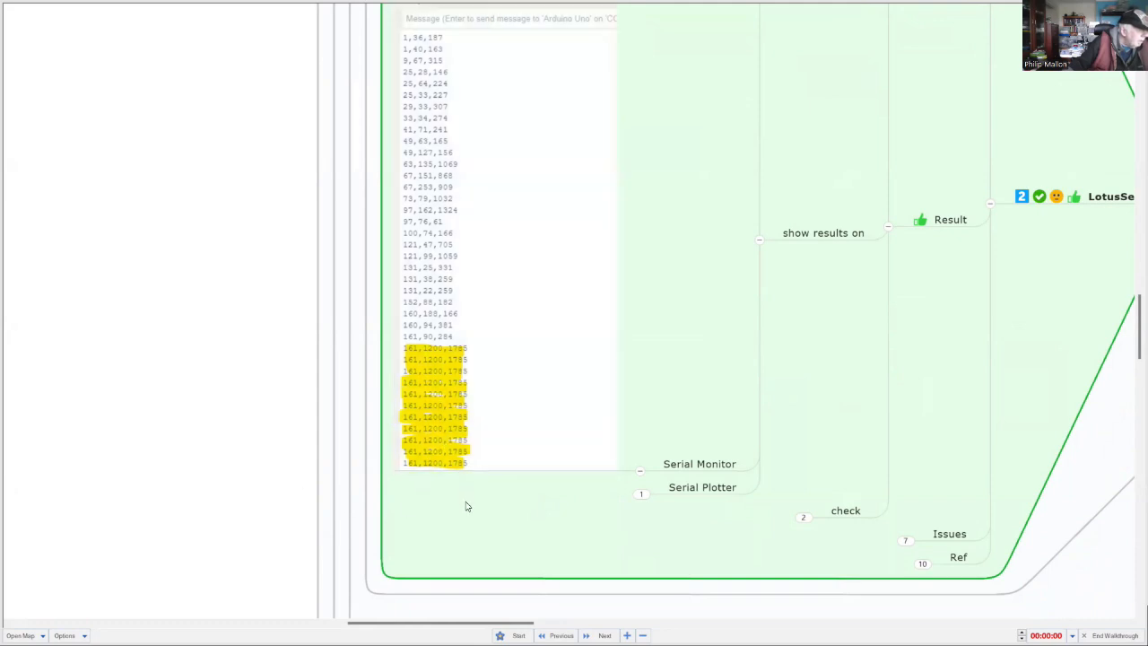
{"action": "mouse_move", "coordinate": [639, 509]}
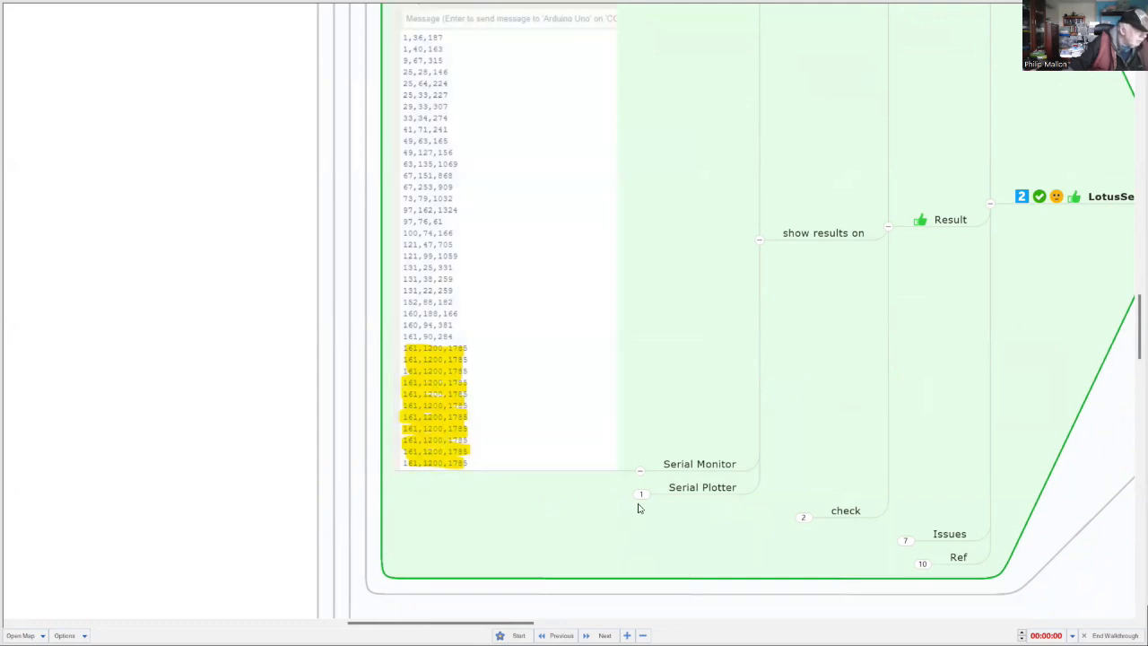
{"action": "left_click", "coordinate": [703, 488]}
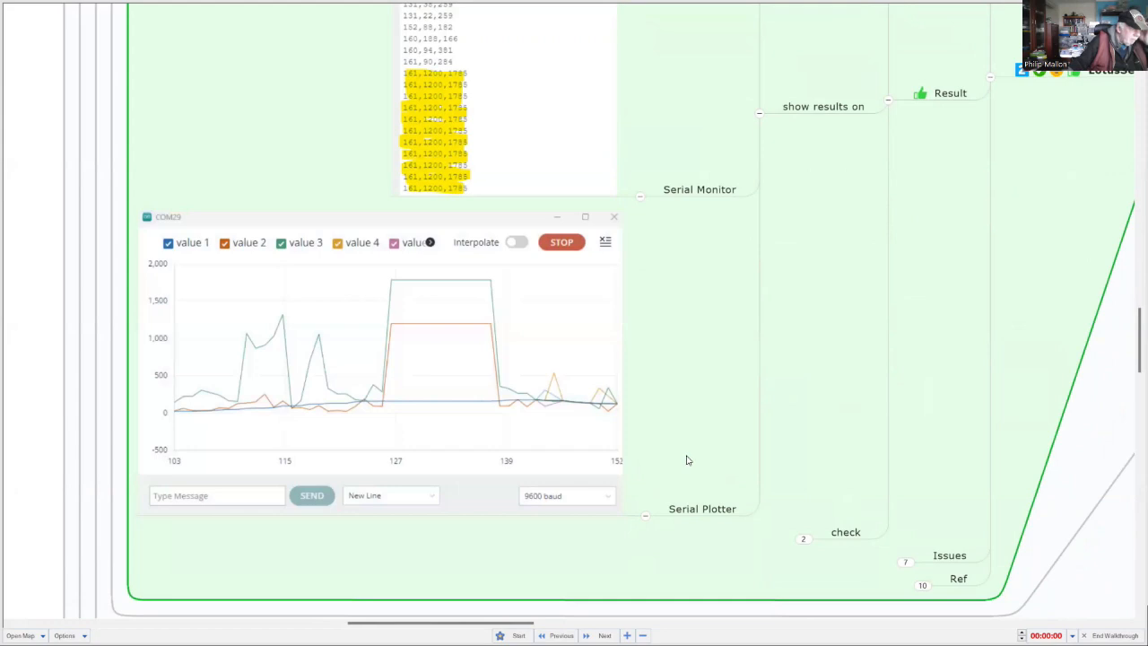
{"action": "mouse_move", "coordinate": [671, 422]}
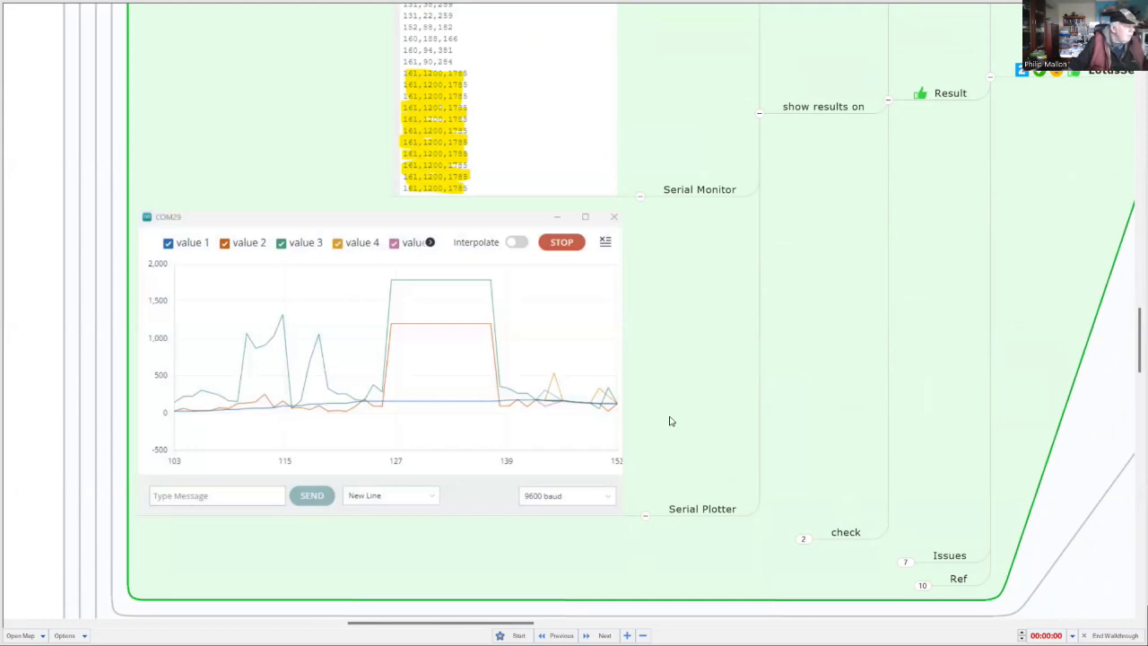
{"action": "mouse_move", "coordinate": [649, 513]}
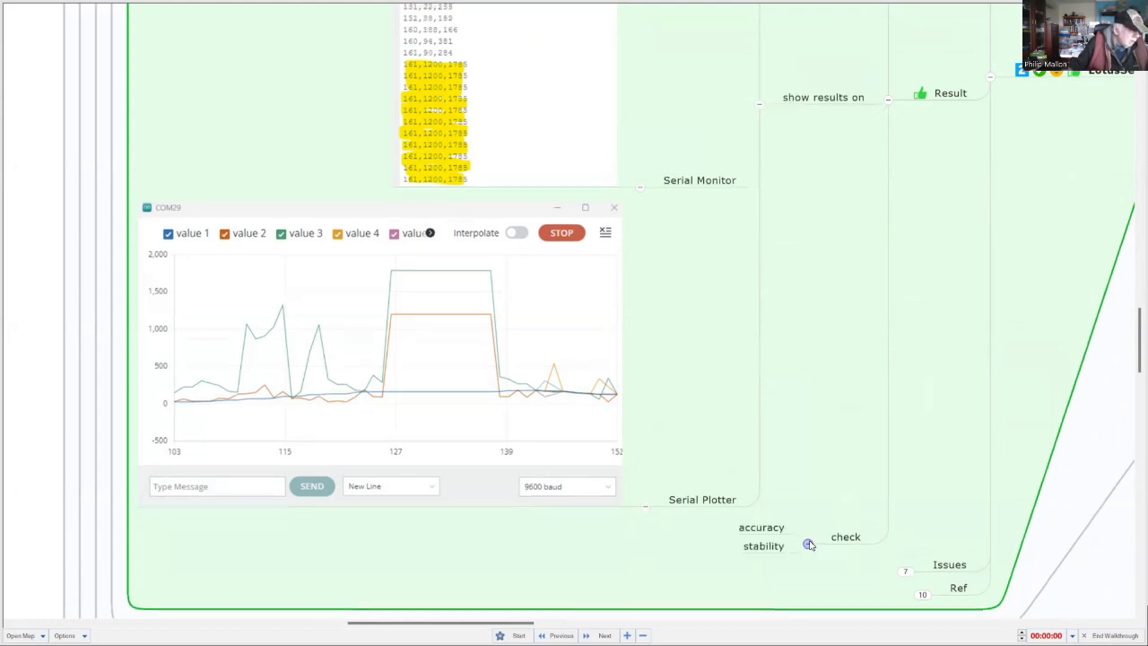
{"action": "mouse_move", "coordinate": [830, 502]}
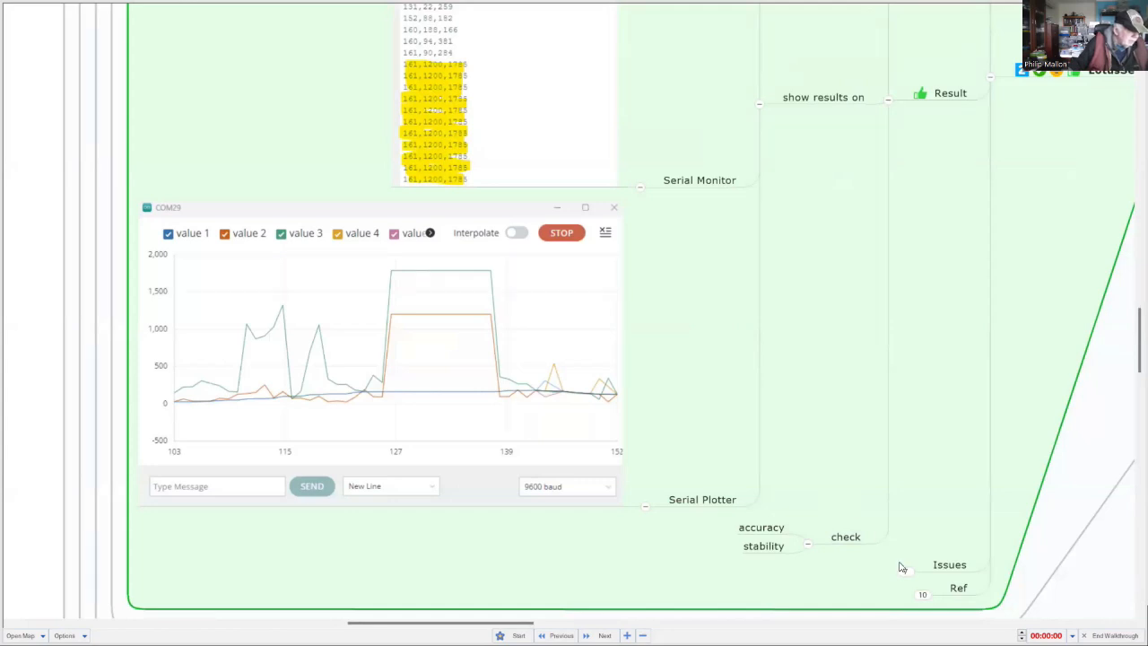
{"action": "scroll", "scroll_direction": "down", "scroll_amount": 3}
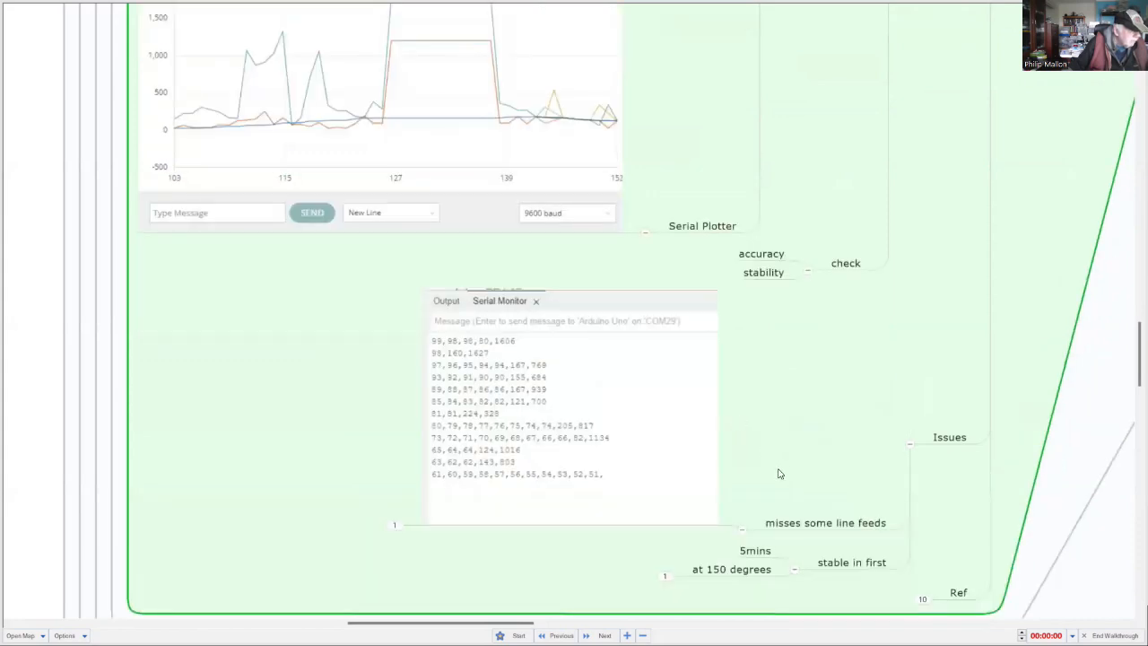
- Scroll through Issues: missed line feeds, stable 5 mins at 150 degrees, wobbles 10 secs but resumes
{"action": "scroll", "scroll_direction": "down", "scroll_amount": 3}
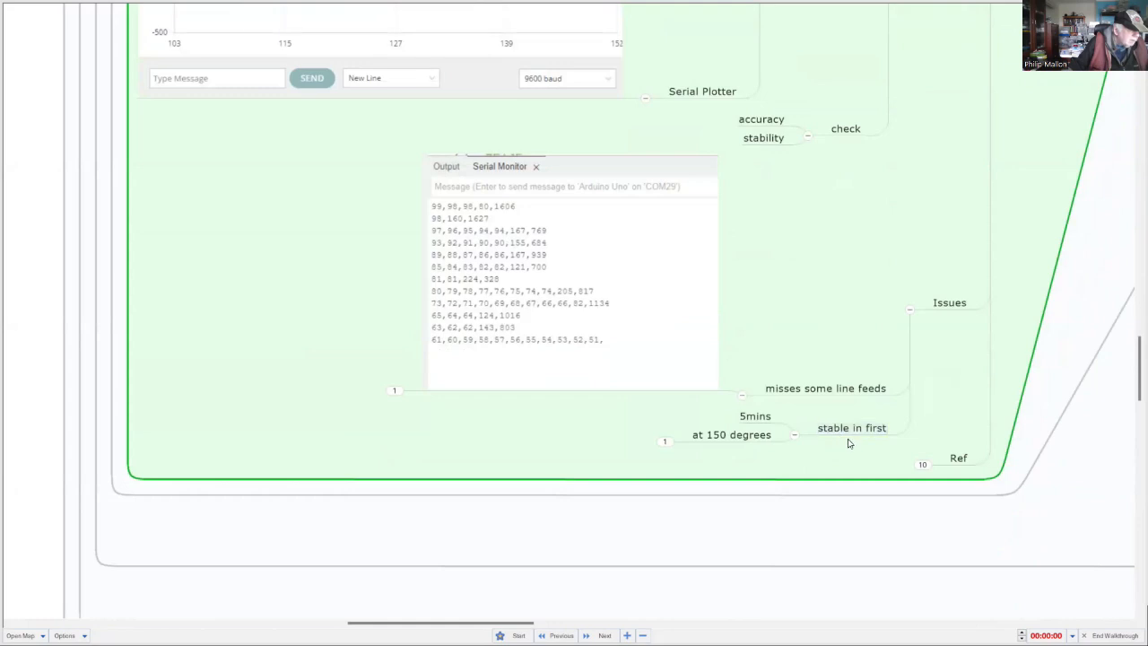
{"action": "mouse_move", "coordinate": [799, 462]}
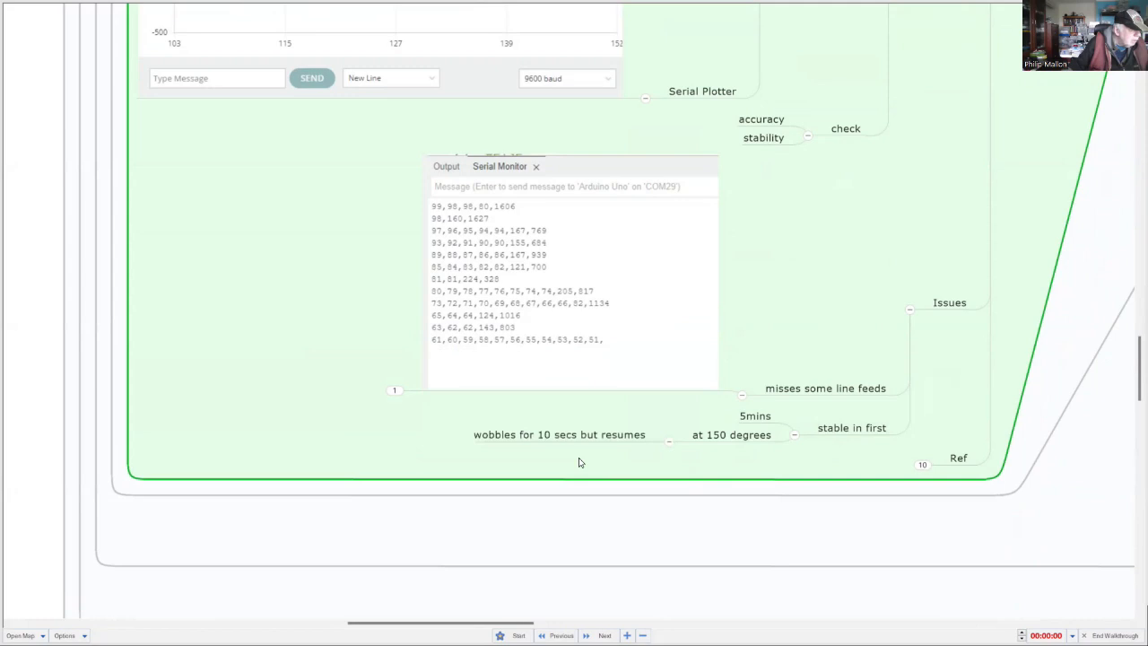
{"action": "mouse_move", "coordinate": [573, 468]}
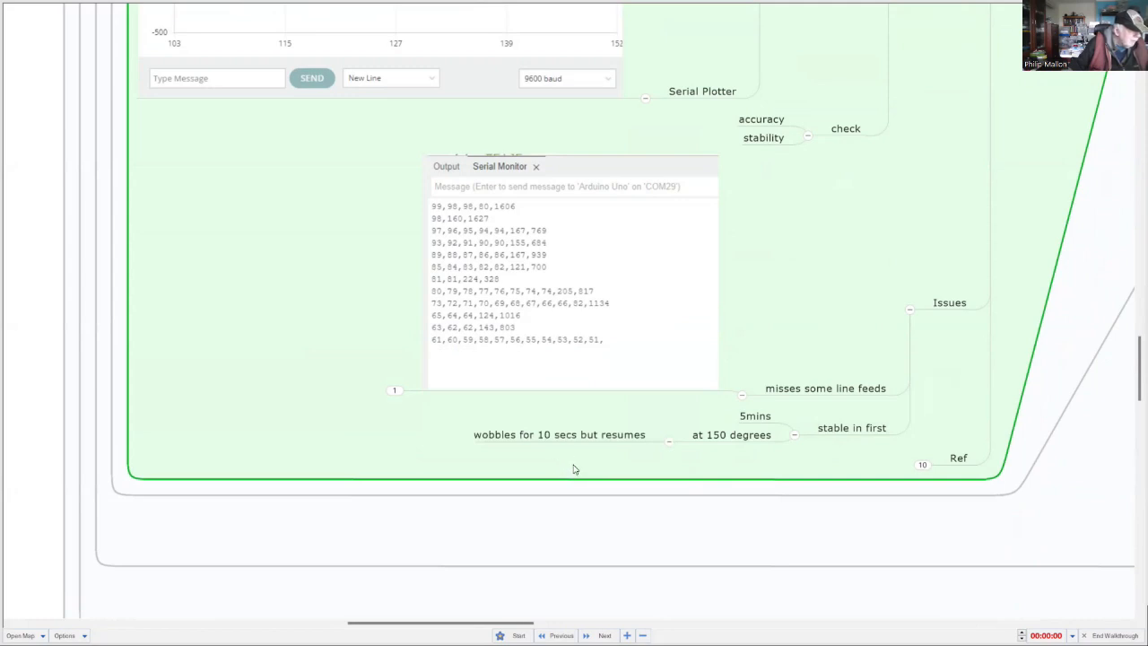
{"action": "mouse_move", "coordinate": [599, 460]}
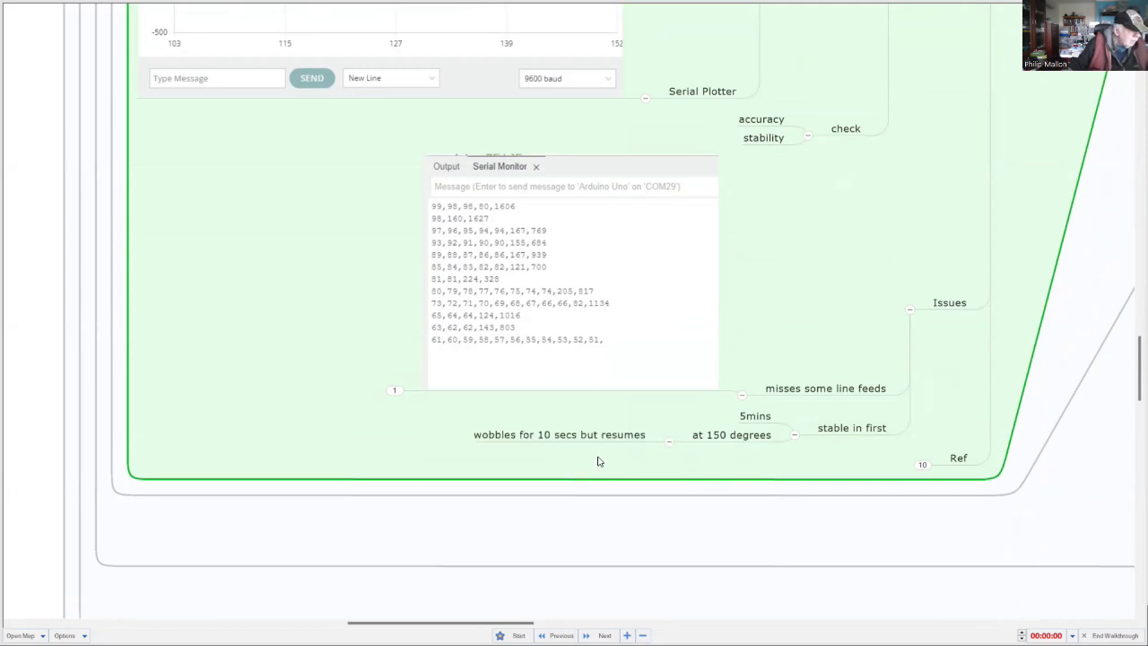
{"action": "scroll", "scroll_direction": "down", "scroll_amount": 3}
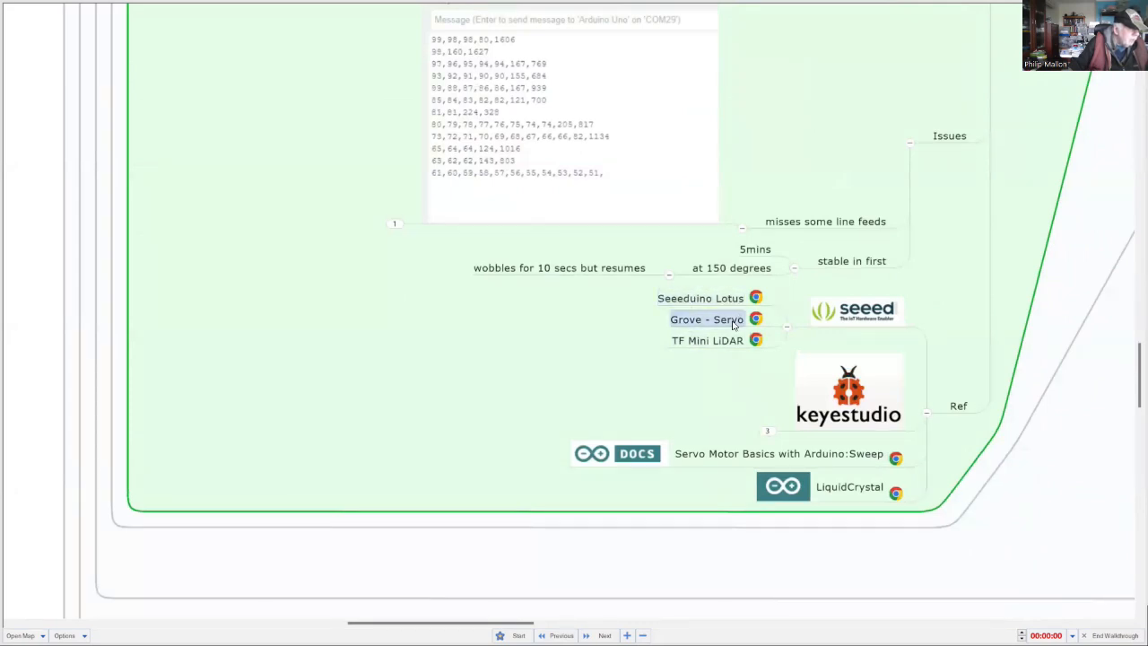
{"action": "mouse_move", "coordinate": [714, 364]}
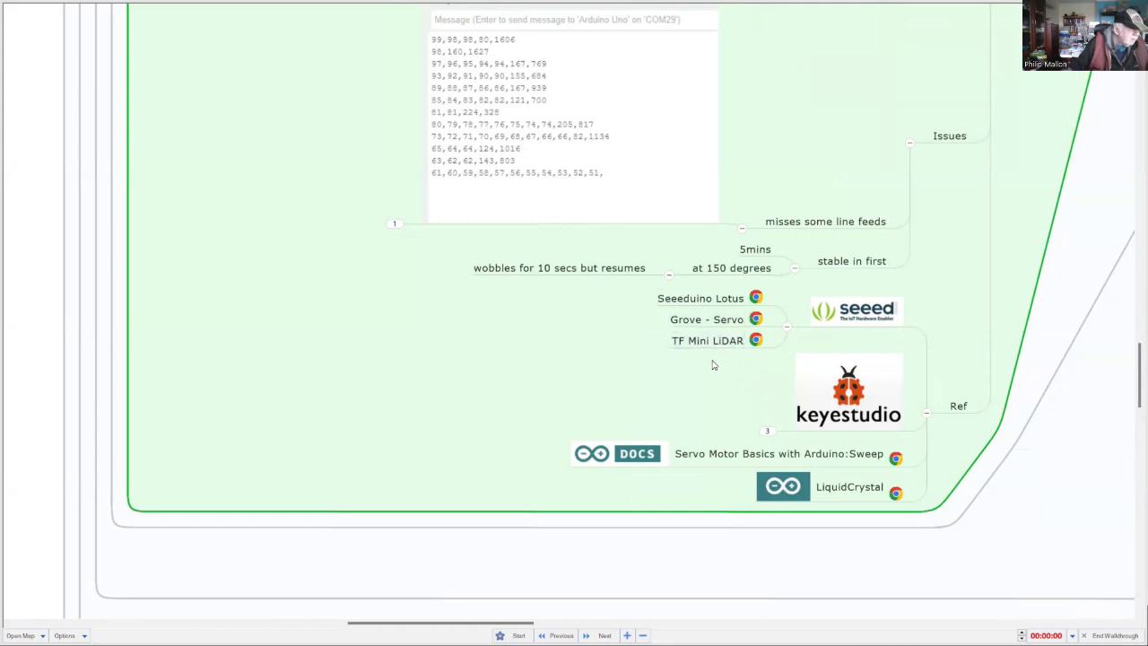
{"action": "mouse_move", "coordinate": [778, 405]}
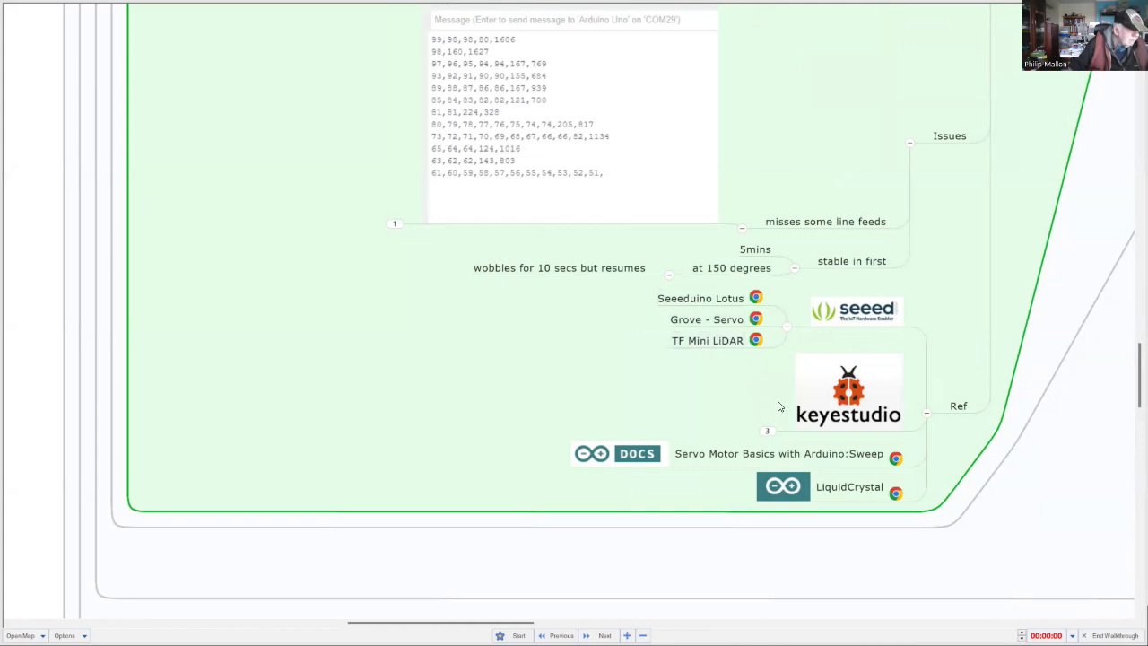
- Scroll to the Ref branch and show the Keyestudio wiki and shop links
{"action": "scroll", "scroll_direction": "down", "scroll_amount": 3}
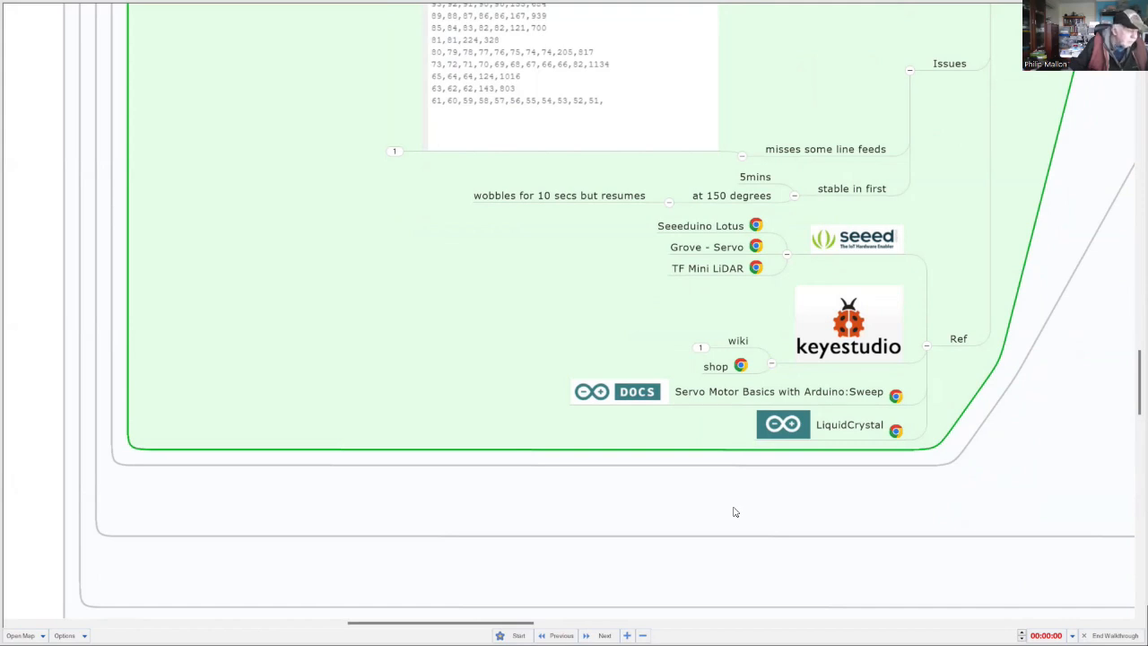
{"action": "mouse_move", "coordinate": [775, 520]}
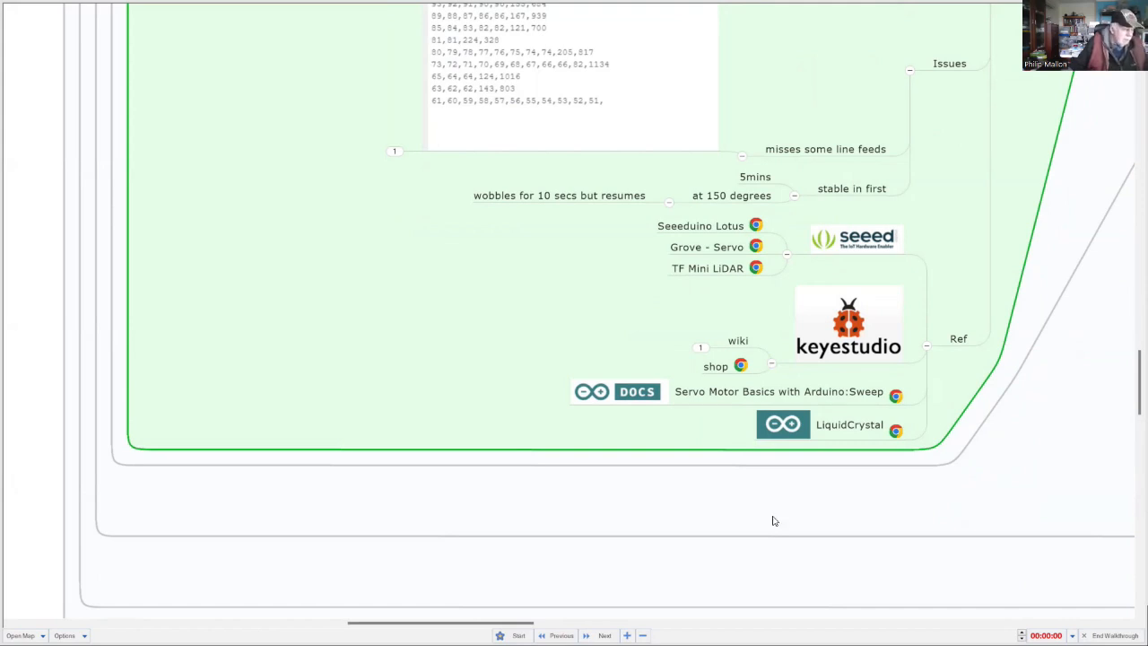
{"action": "mouse_move", "coordinate": [1072, 520]}
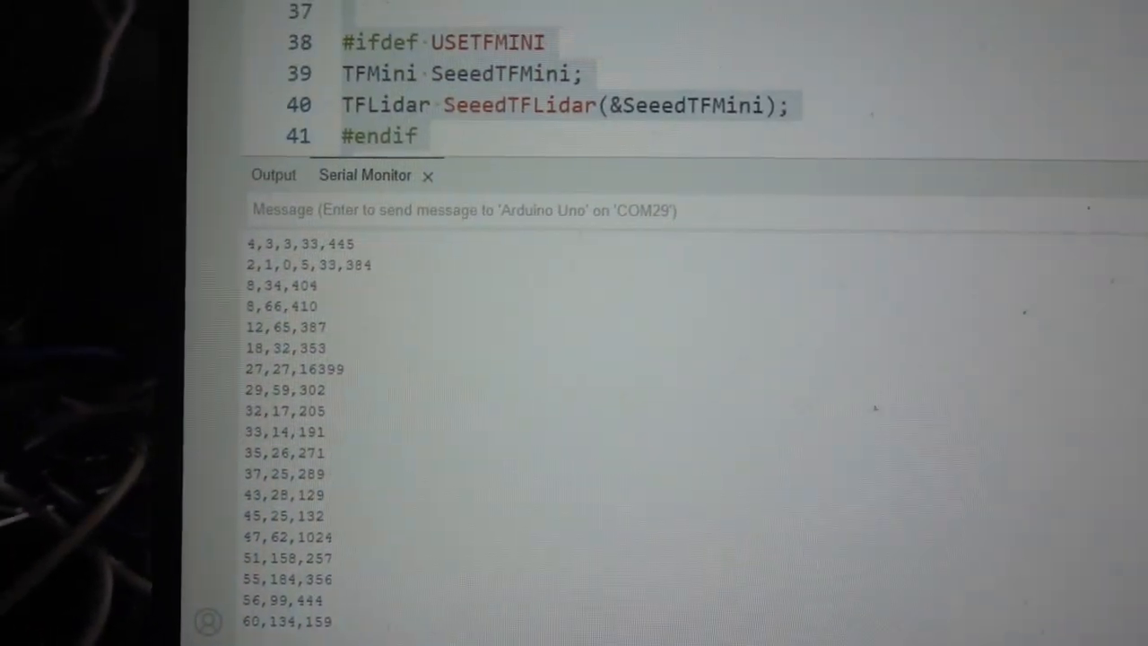
- Scroll up to the #ifdef USETFLUNA and USETFMINI declaration blocks above the TFMini code
{"action": "scroll", "scroll_direction": "up", "scroll_amount": 3}
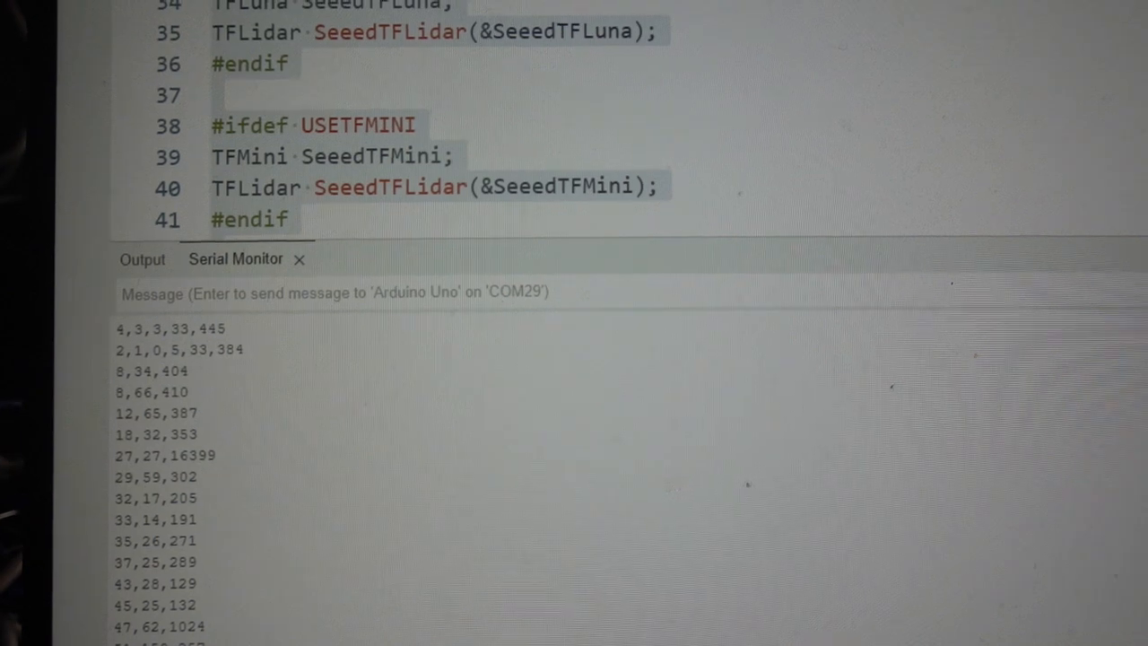
{"action": "scroll", "scroll_direction": "up", "scroll_amount": 3}
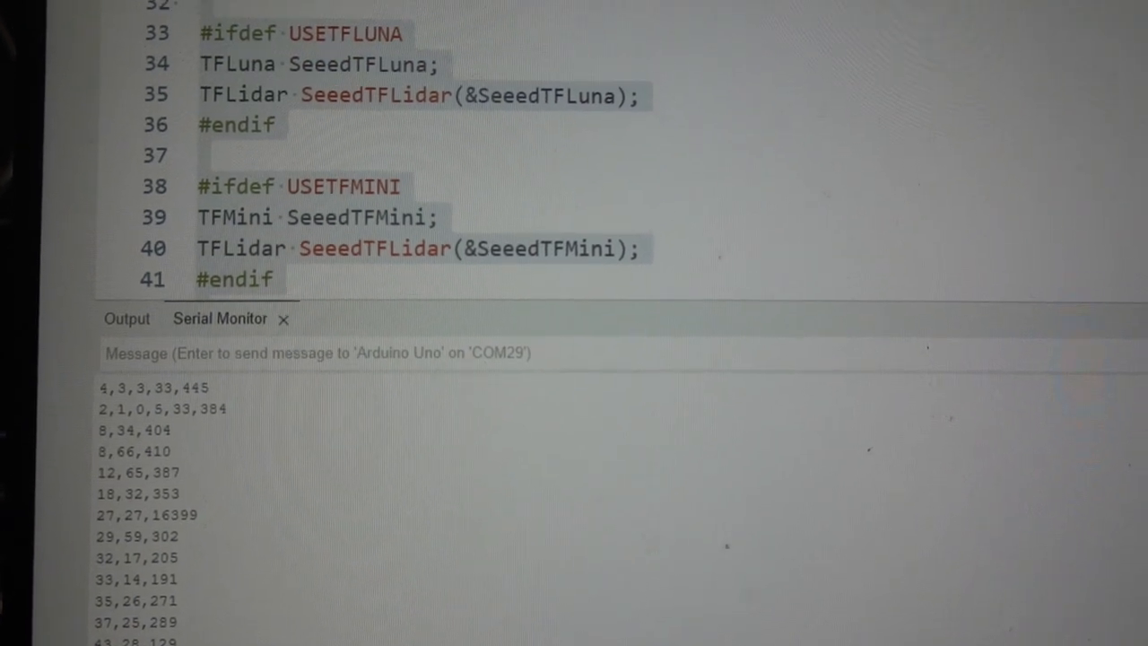